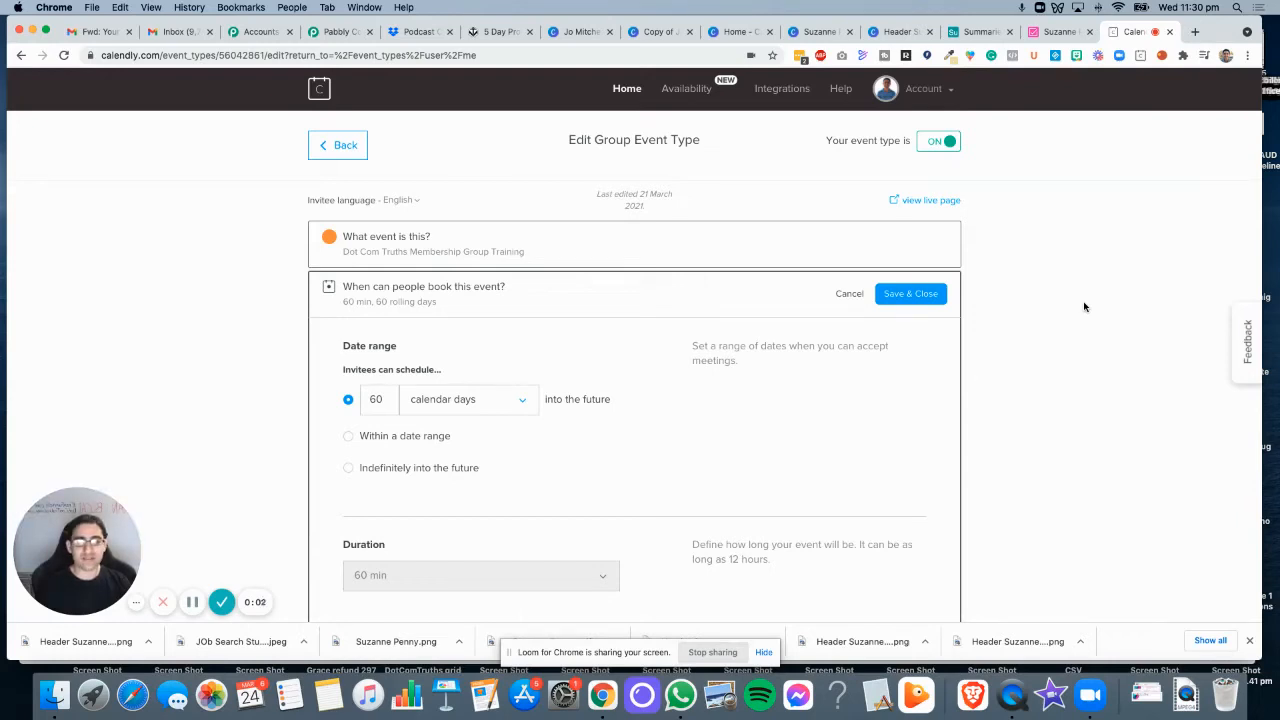
{"action": "mouse_move", "coordinate": [1032, 322]}
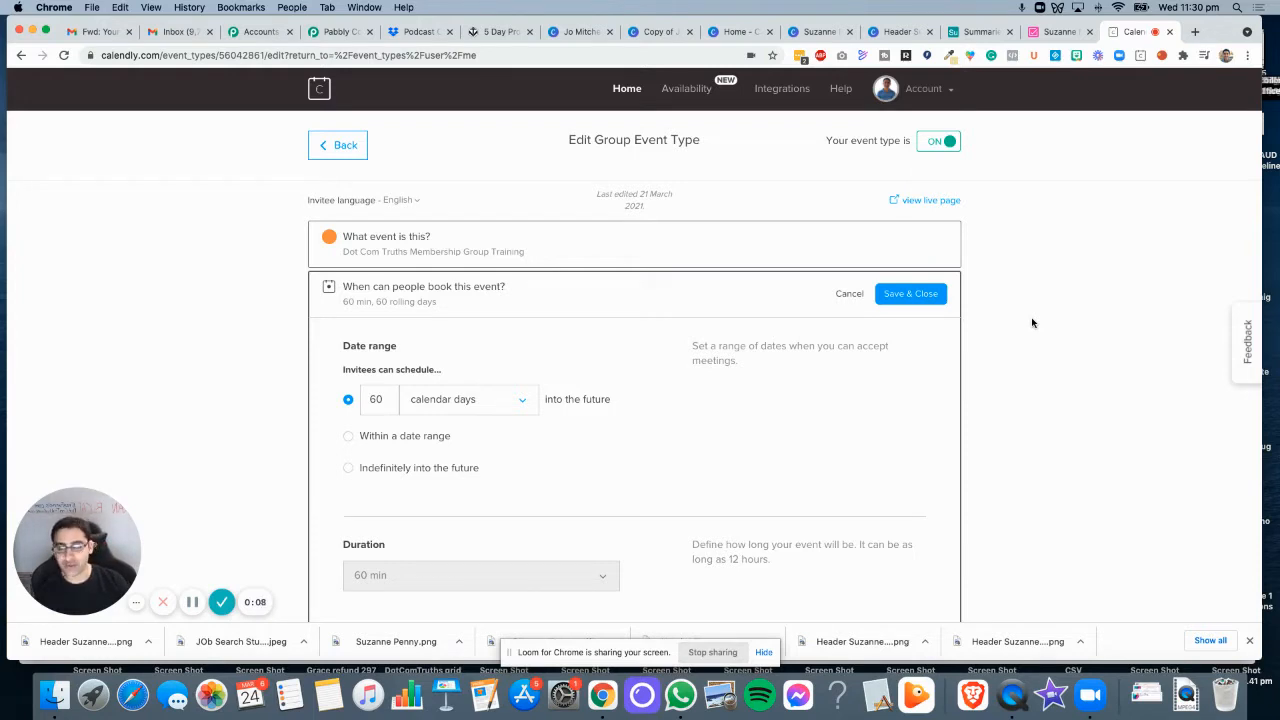
{"action": "mouse_move", "coordinate": [900, 282]}
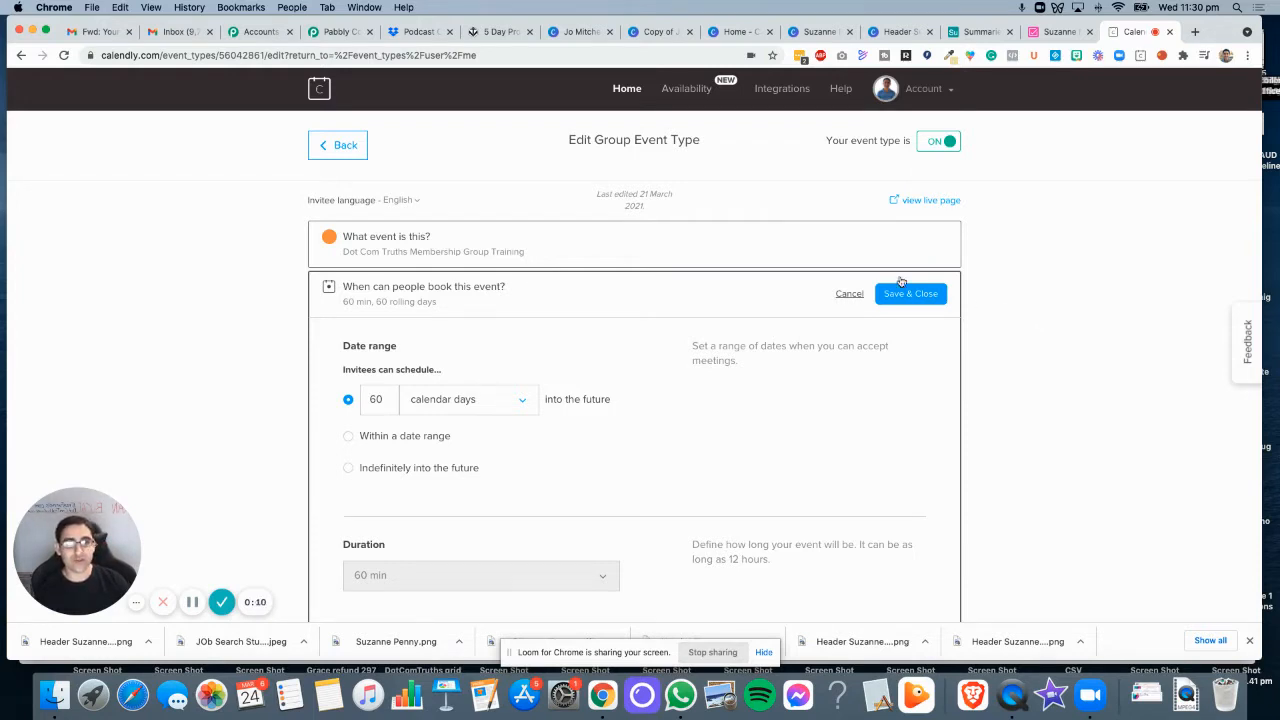
{"action": "mouse_move", "coordinate": [592, 256]}
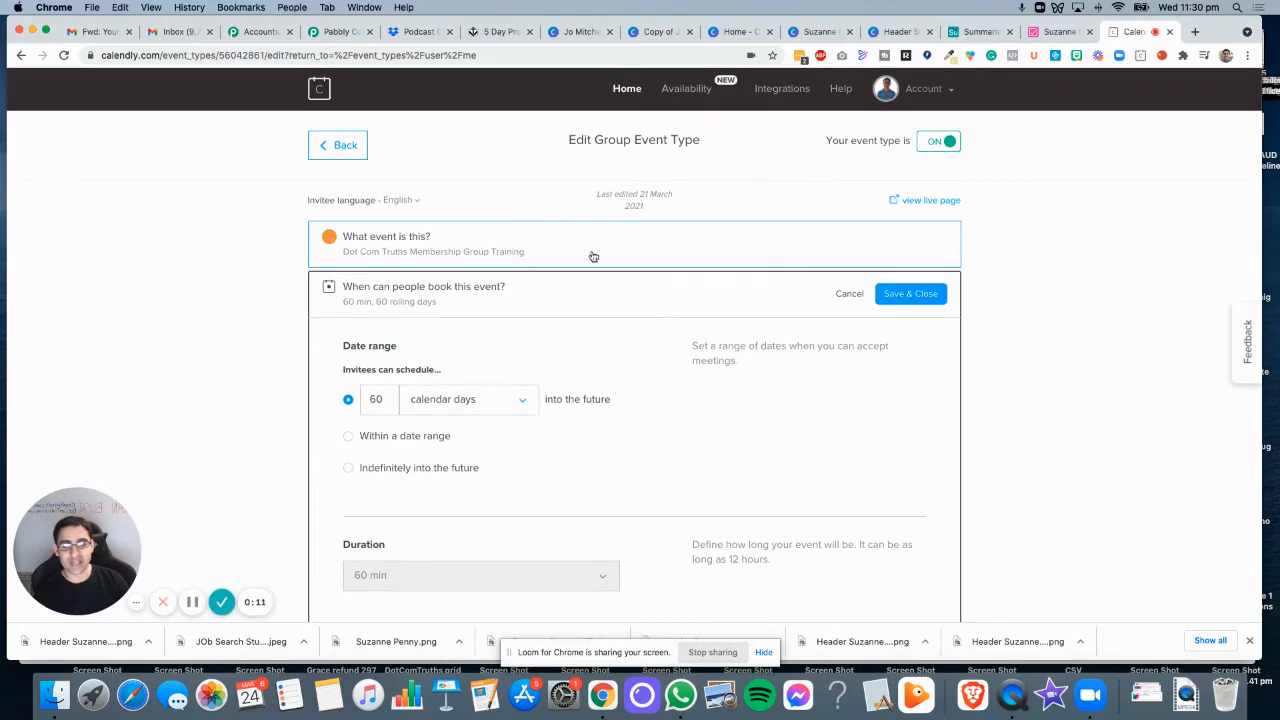
- Tick 'Make this a secret event' for the group training event and save the settings
{"action": "scroll", "scroll_direction": "down", "scroll_amount": 3}
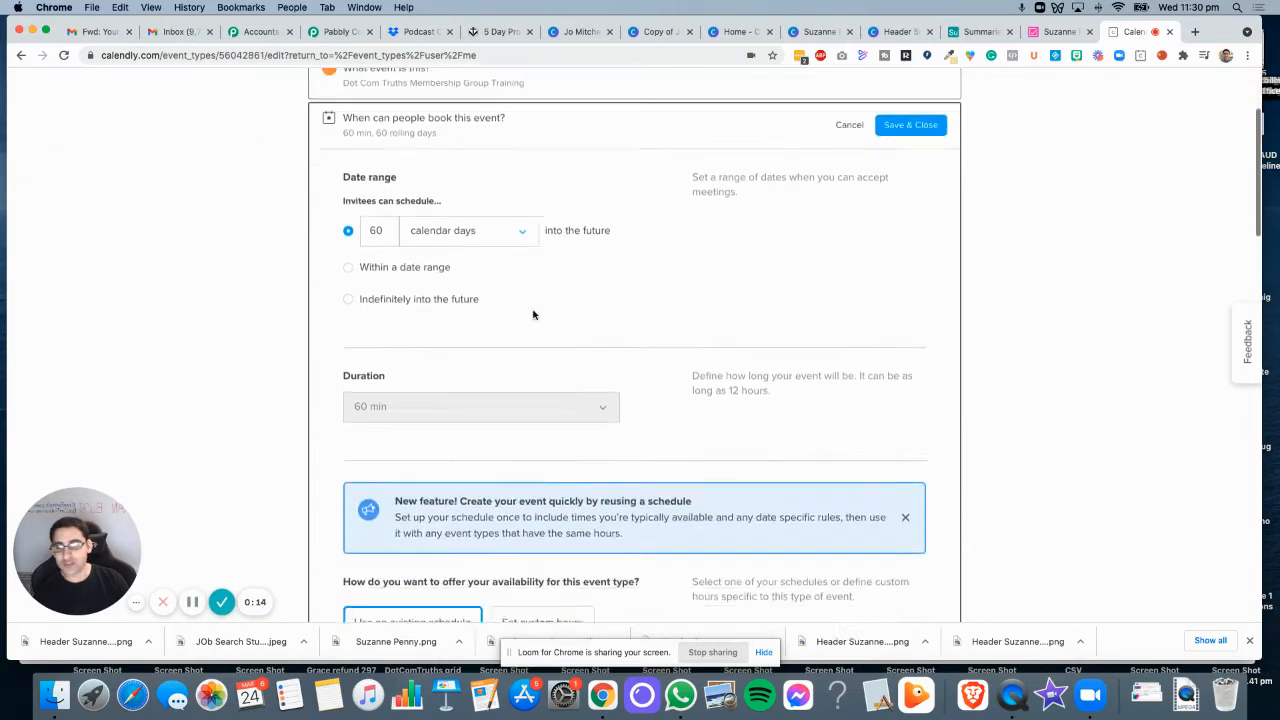
{"action": "scroll", "scroll_direction": "down", "scroll_amount": 3}
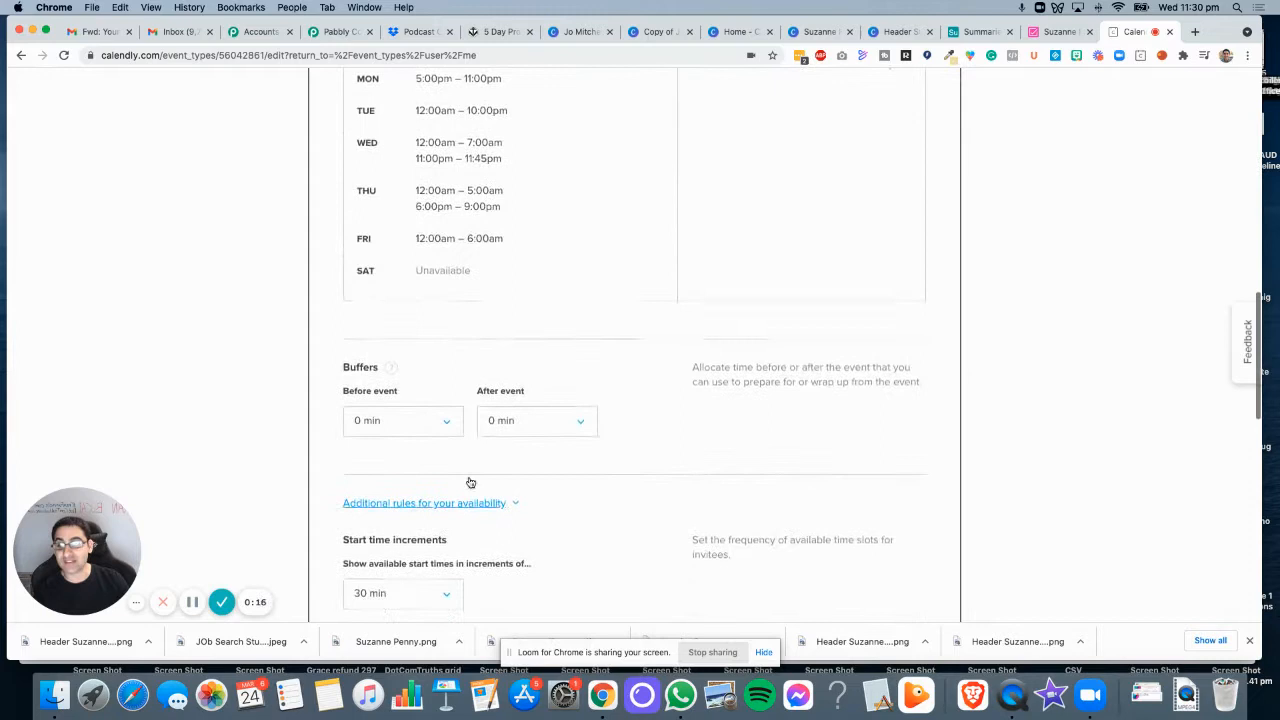
{"action": "scroll", "scroll_direction": "down", "scroll_amount": 3}
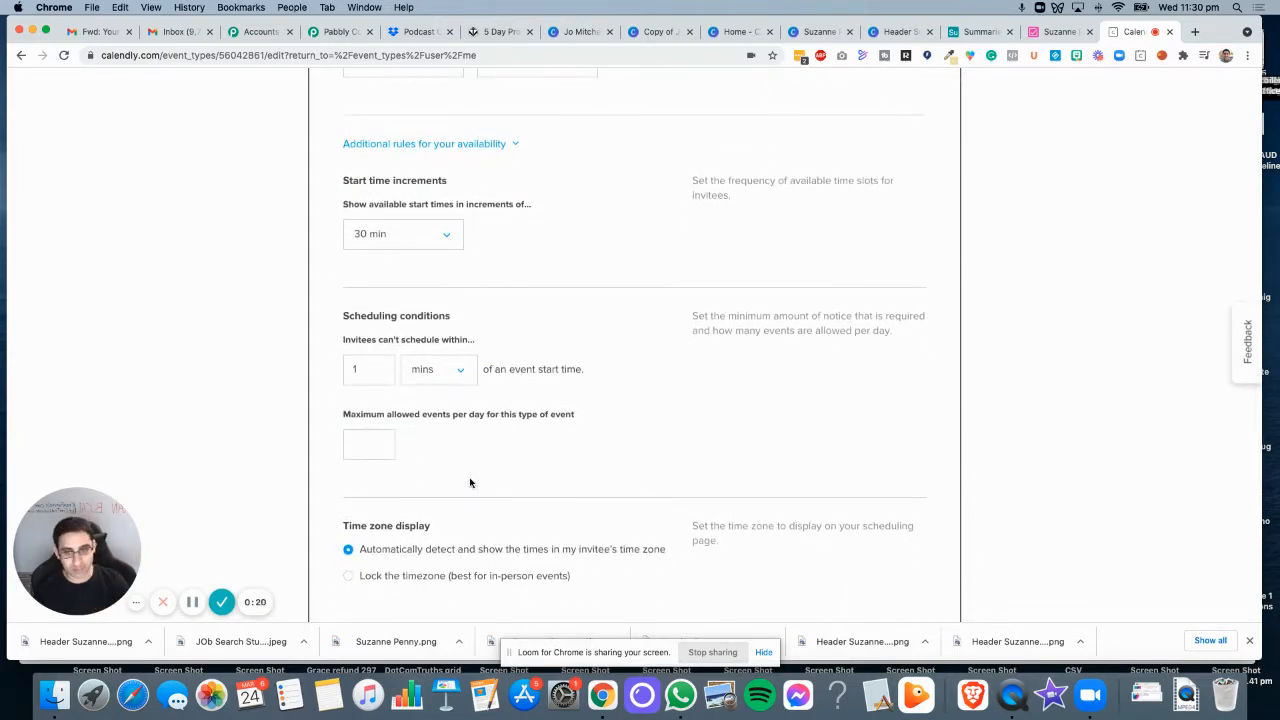
{"action": "scroll", "scroll_direction": "down", "scroll_amount": 3}
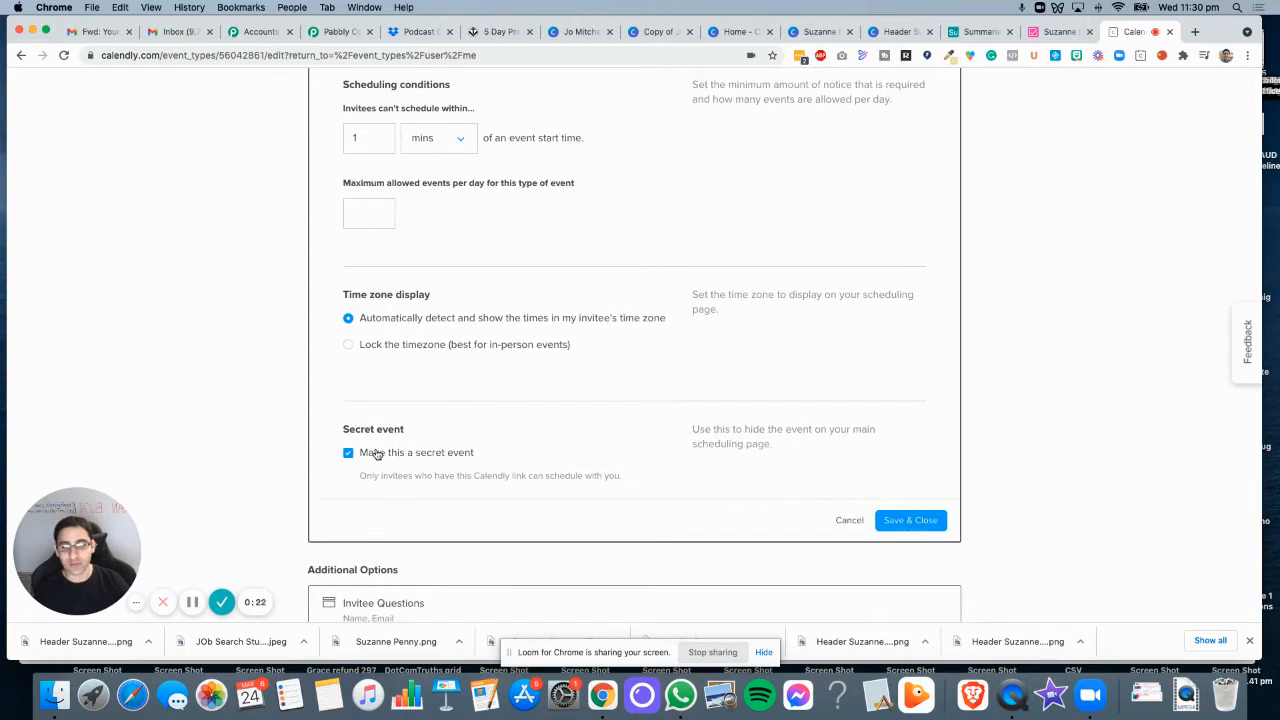
{"action": "left_click", "coordinate": [908, 520]}
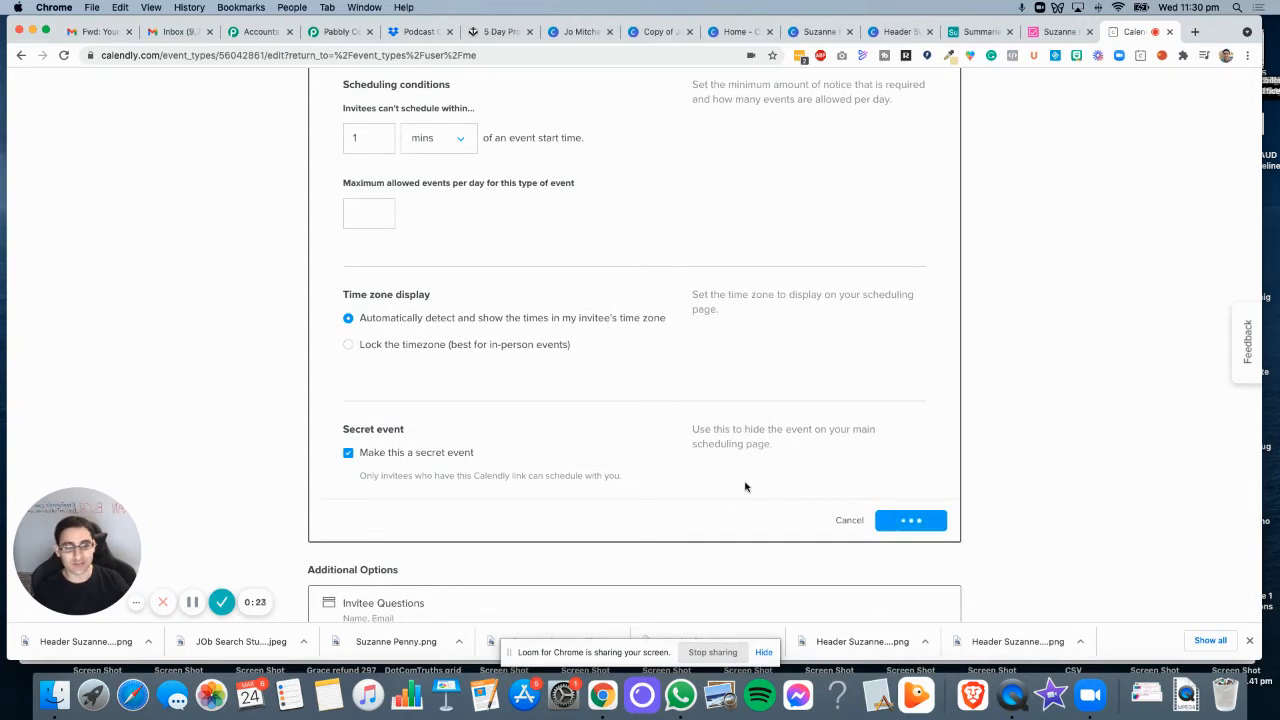
{"action": "left_click", "coordinate": [910, 520]}
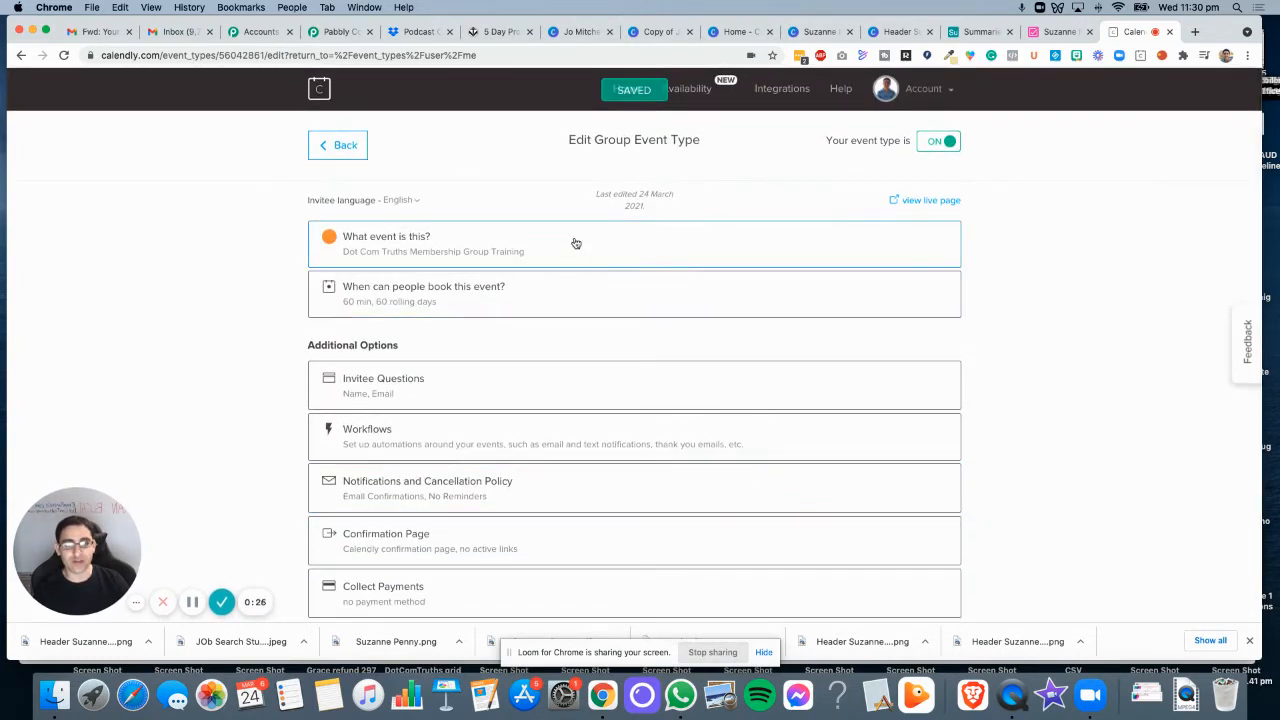
{"action": "scroll", "scroll_direction": "up", "scroll_amount": 3}
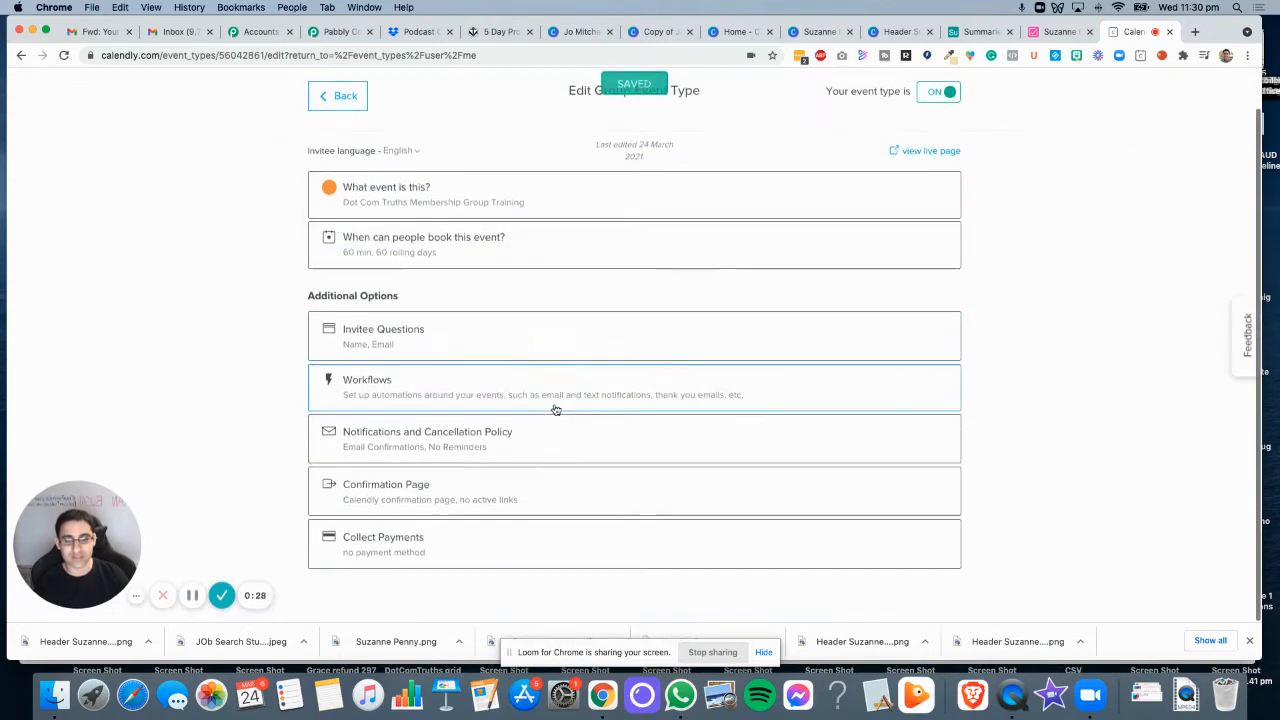
{"action": "scroll", "scroll_direction": "up", "scroll_amount": 3}
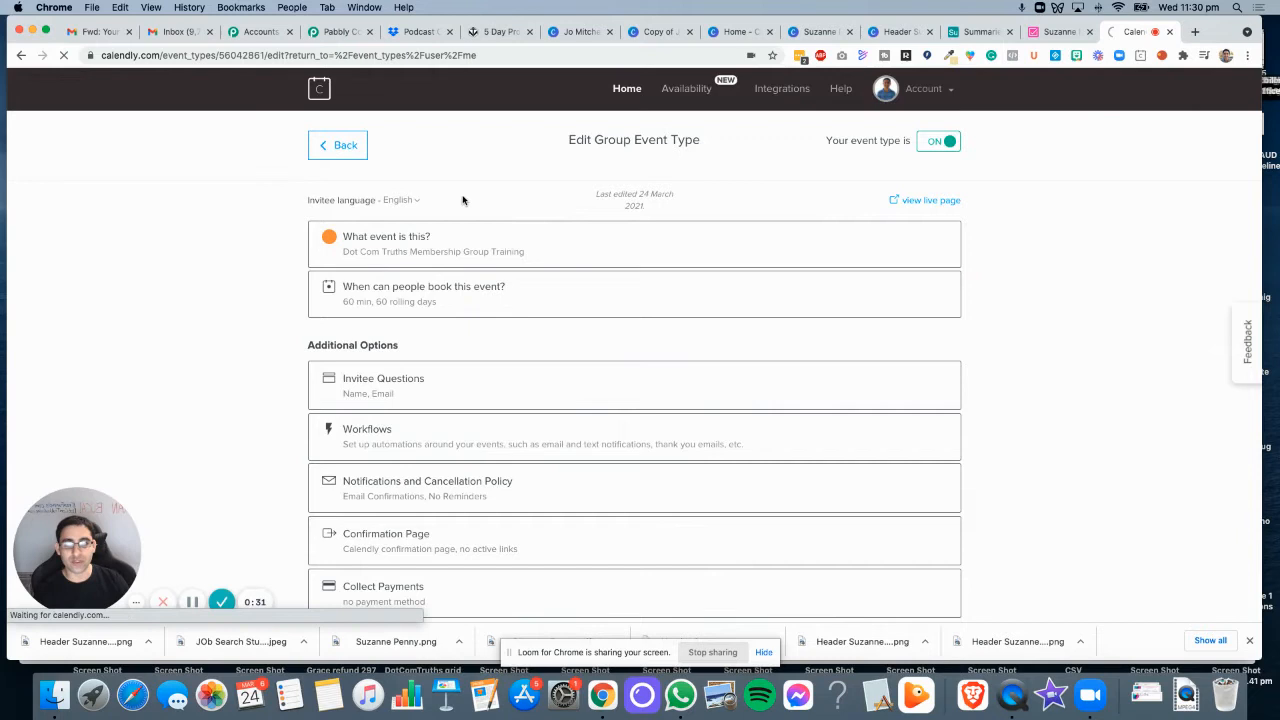
- Return to My Calendly Event Types and show the options for the group training card
{"action": "left_click", "coordinate": [336, 144]}
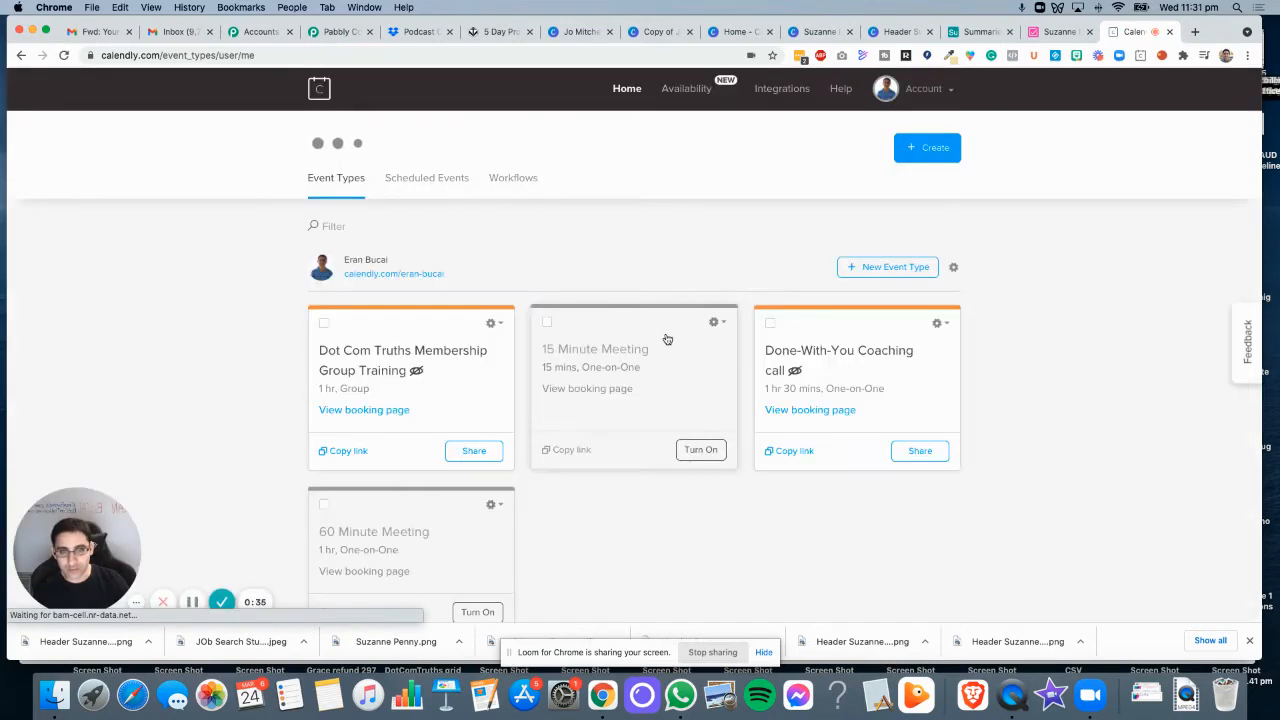
{"action": "left_click", "coordinate": [492, 324]}
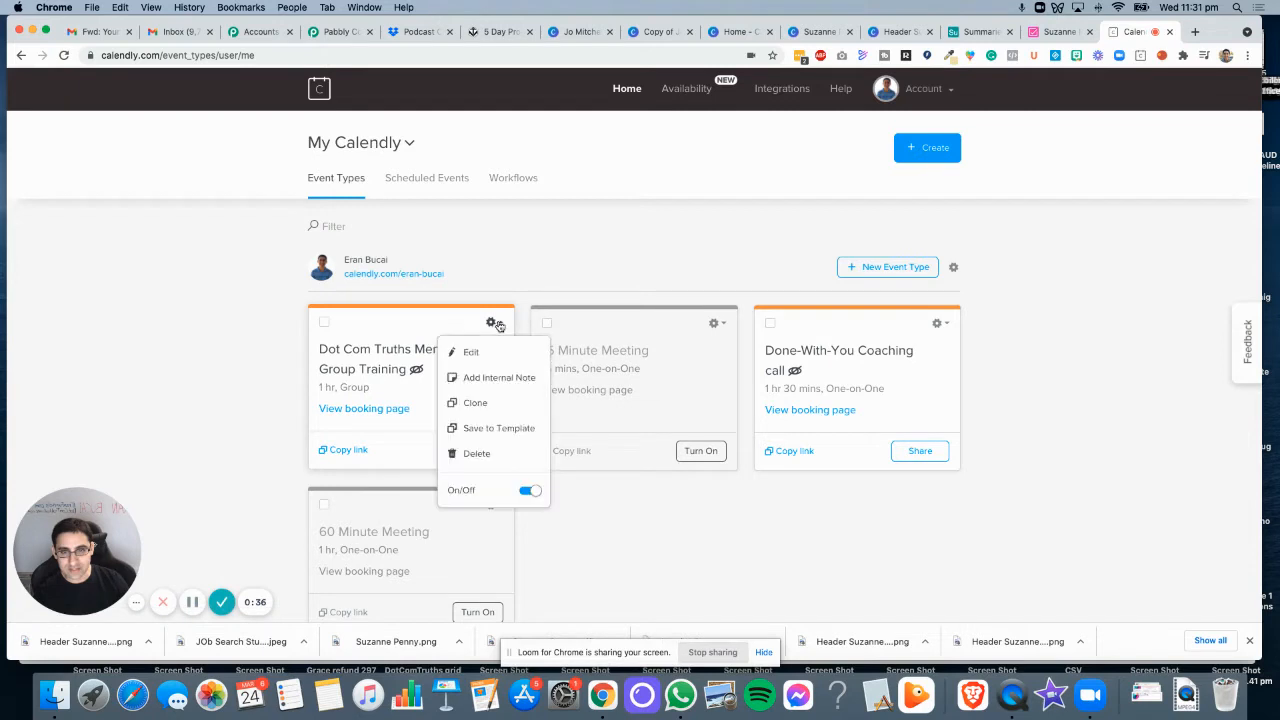
{"action": "mouse_move", "coordinate": [492, 428]}
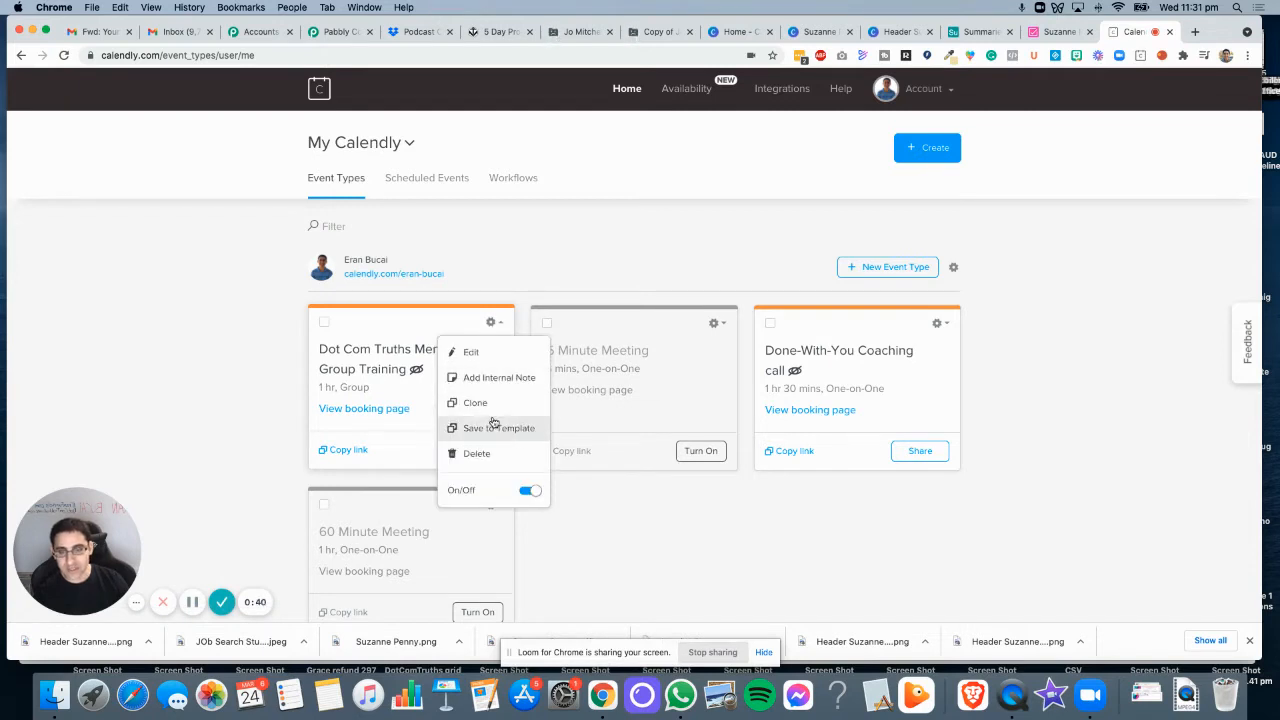
{"action": "mouse_move", "coordinate": [476, 358]}
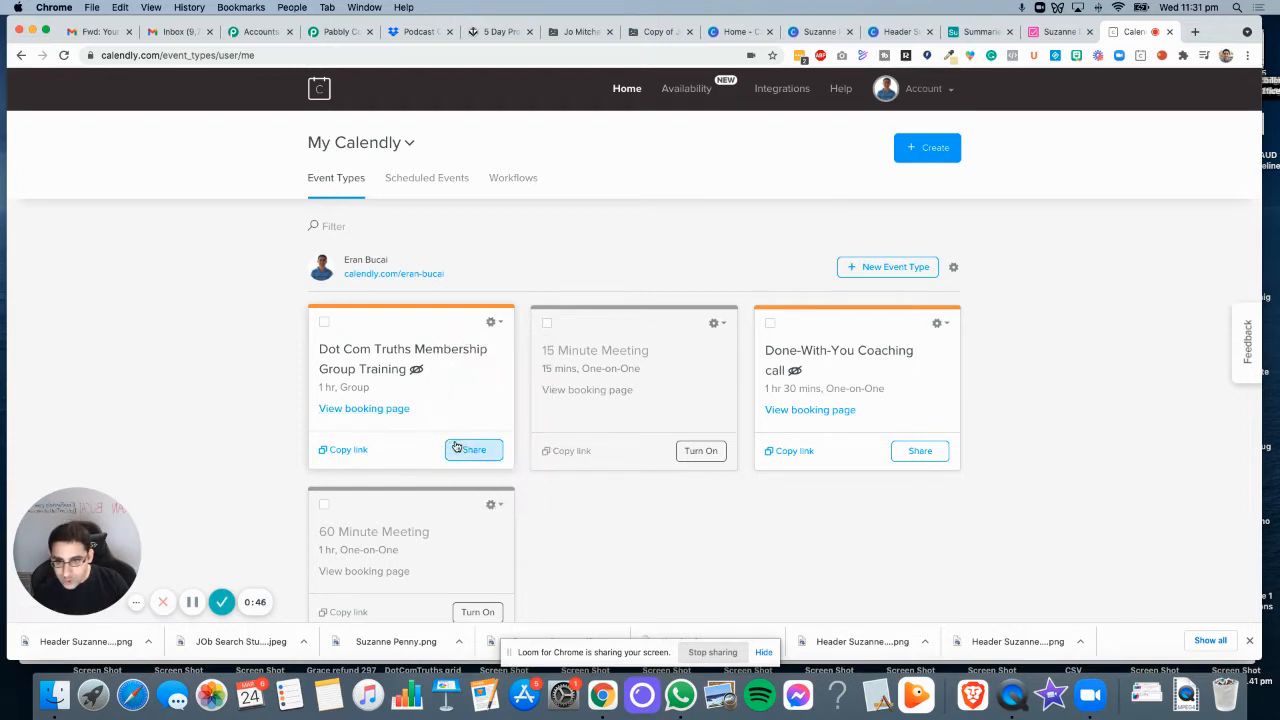
- From the event's Add to Website options, choose Embed inline and copy the generated code
{"action": "left_click", "coordinate": [472, 450]}
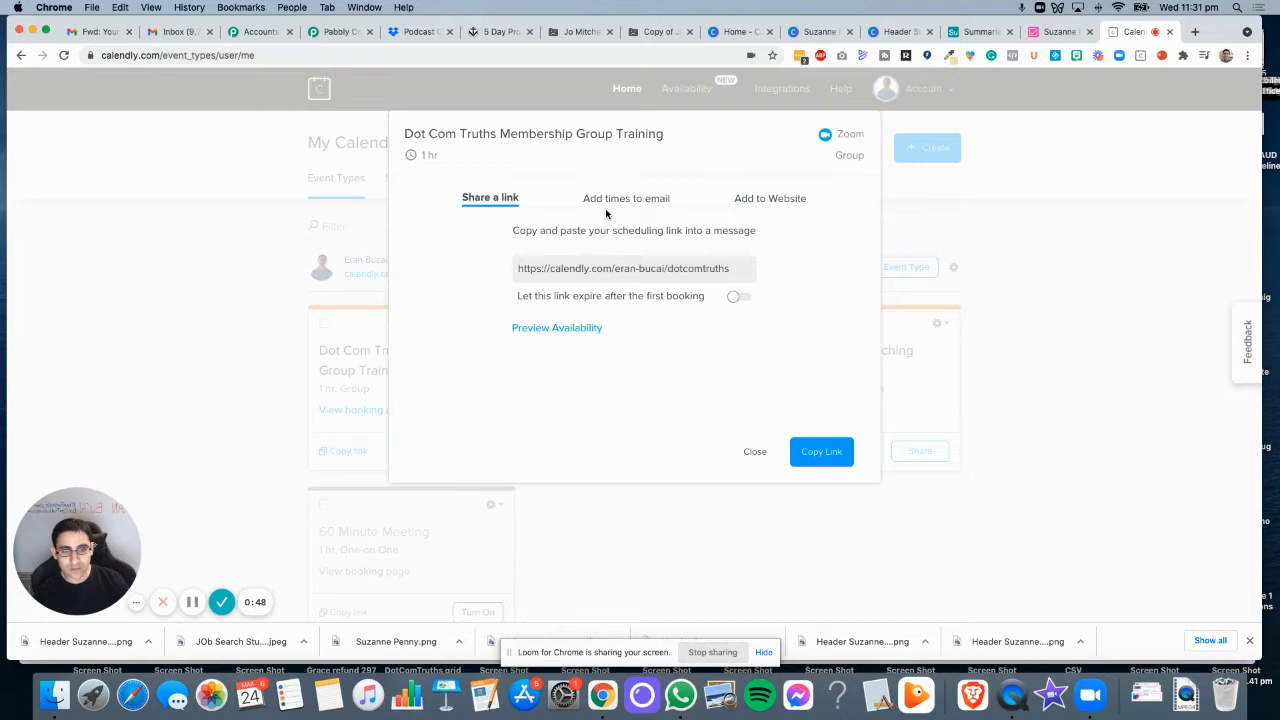
{"action": "mouse_move", "coordinate": [658, 198]}
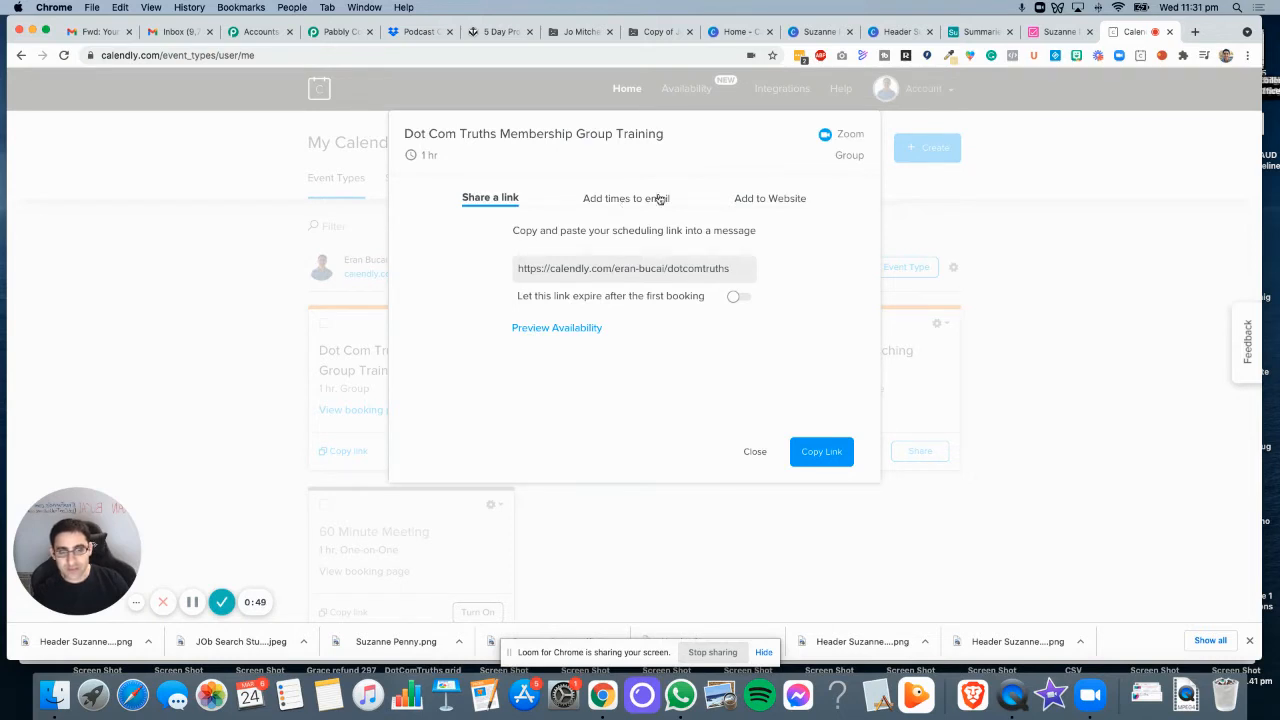
{"action": "left_click", "coordinate": [768, 198]}
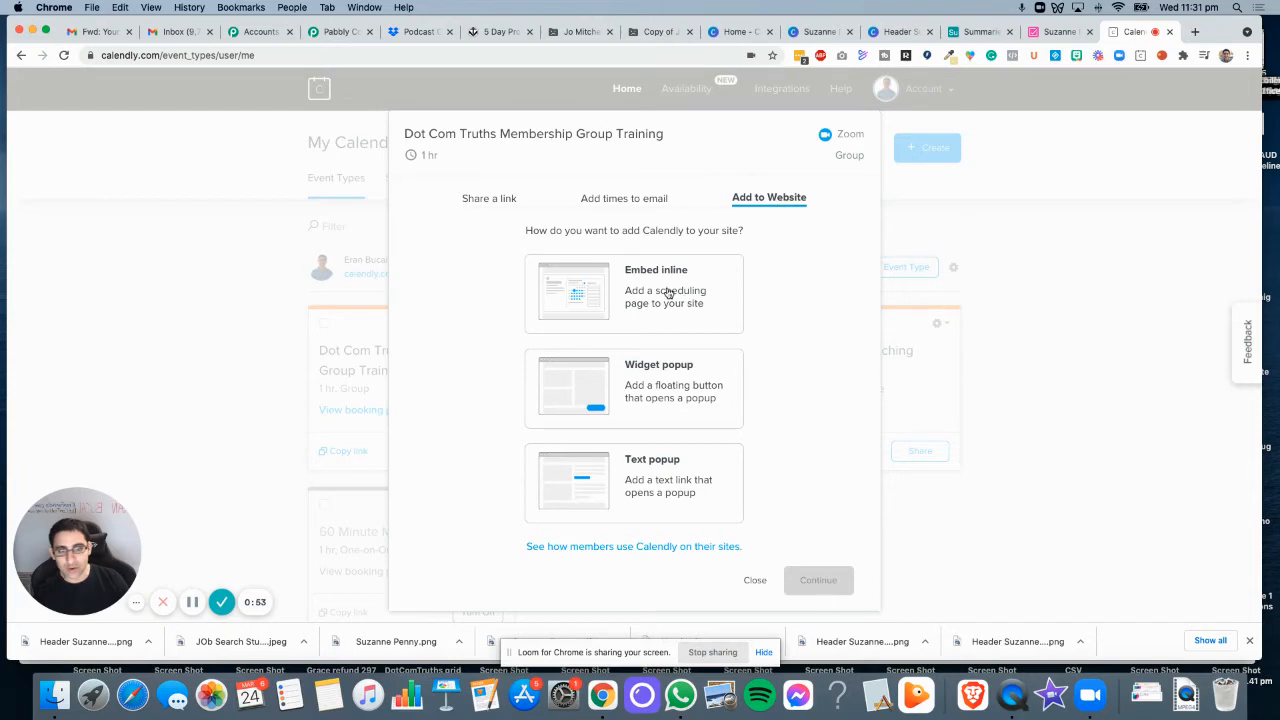
{"action": "mouse_move", "coordinate": [716, 304]}
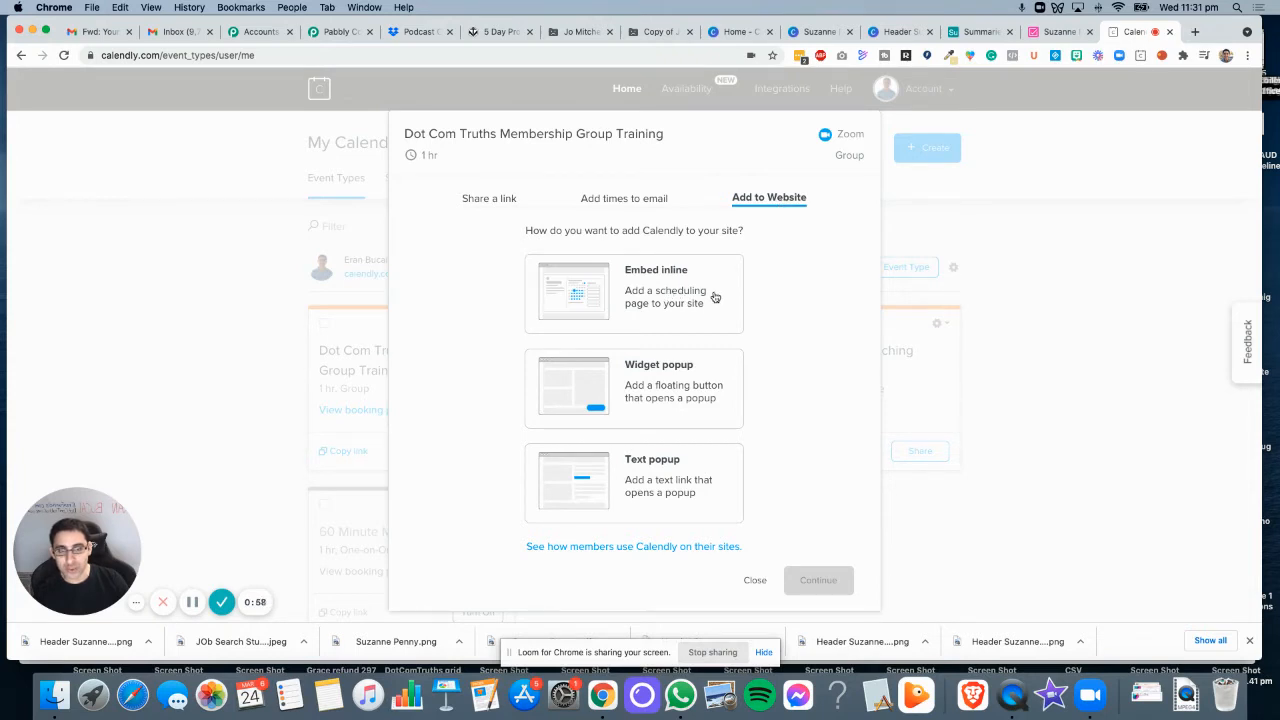
{"action": "left_click", "coordinate": [632, 292]}
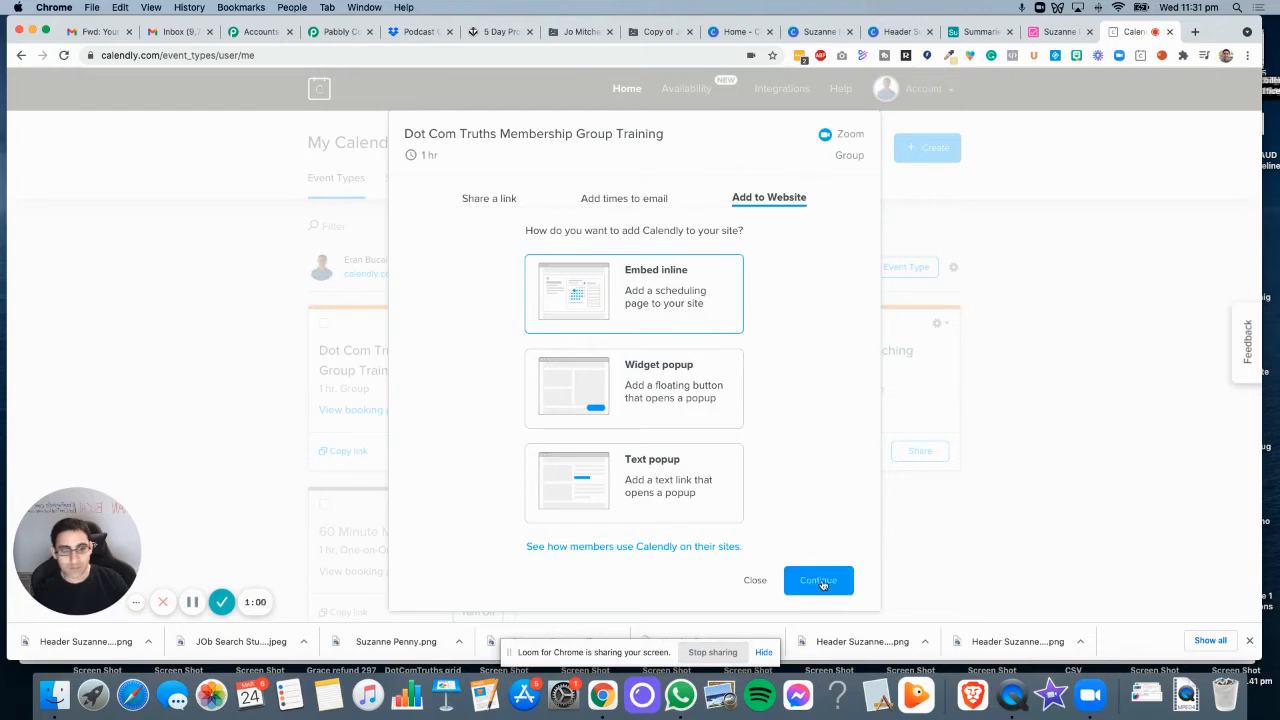
{"action": "left_click", "coordinate": [818, 580]}
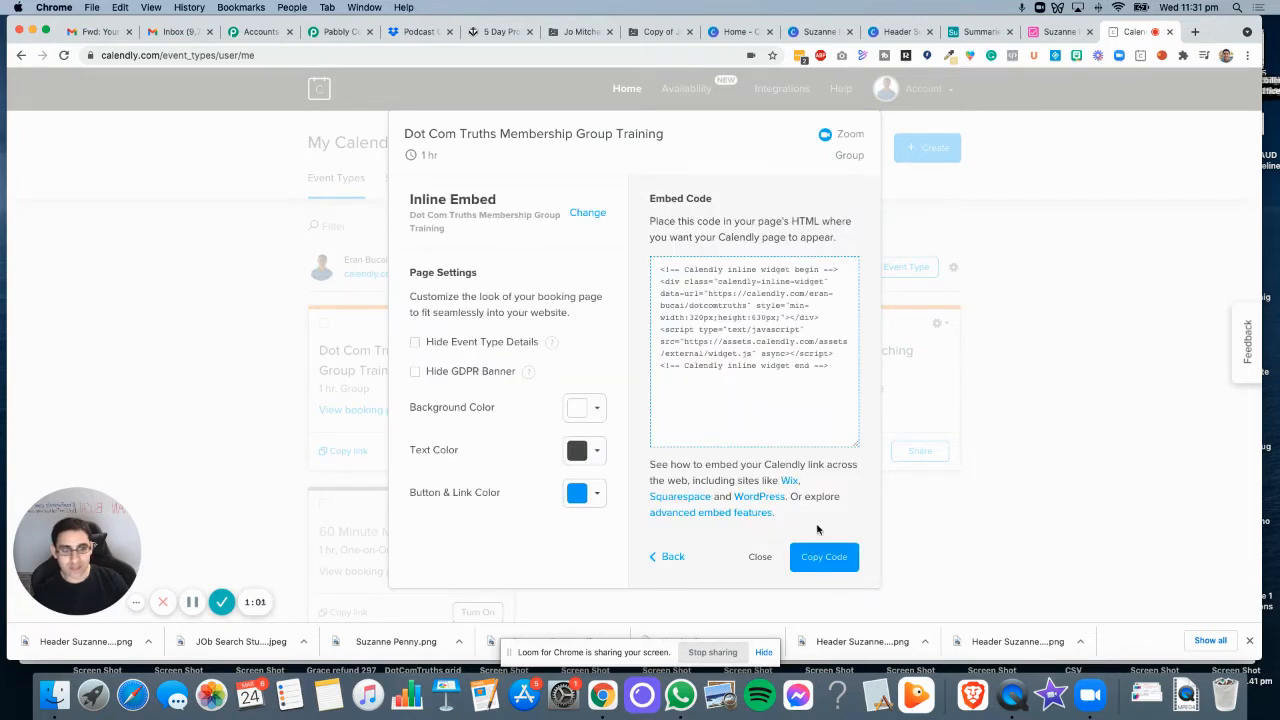
{"action": "left_click", "coordinate": [824, 556]}
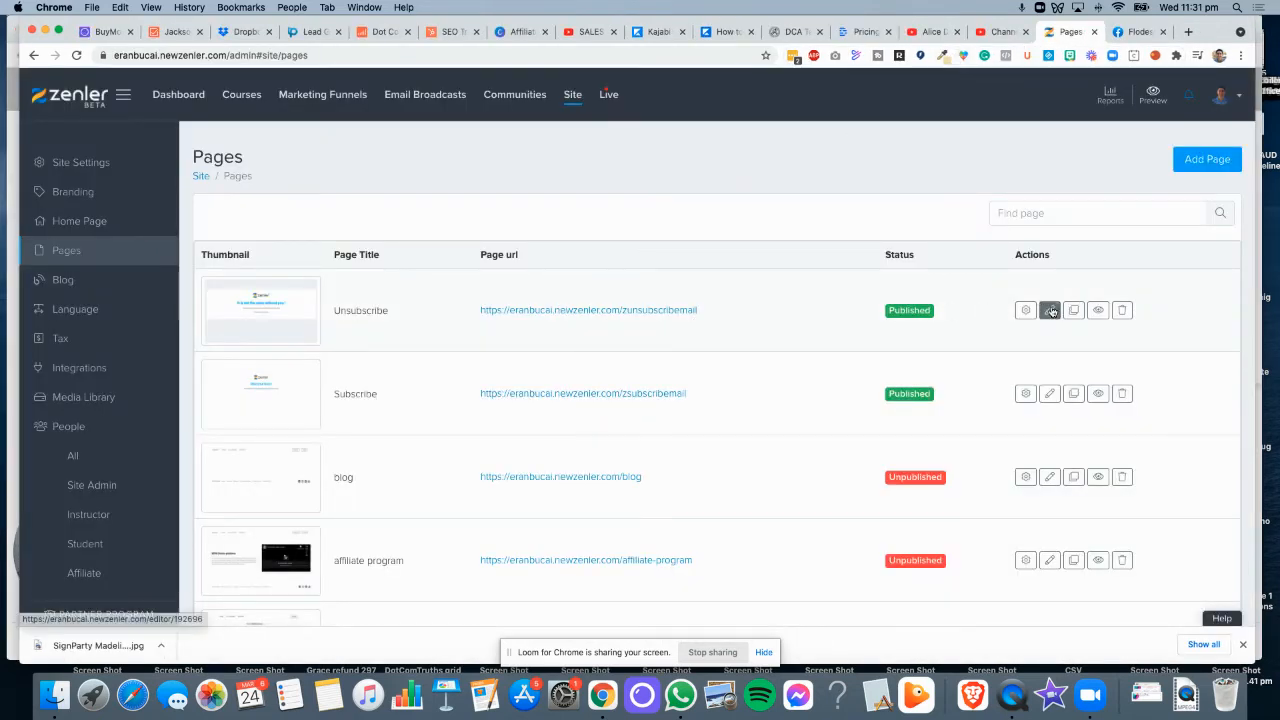
- Edit the Unsubscribe page in Zenler and select its unsubscribe message block
{"action": "left_click", "coordinate": [1048, 310]}
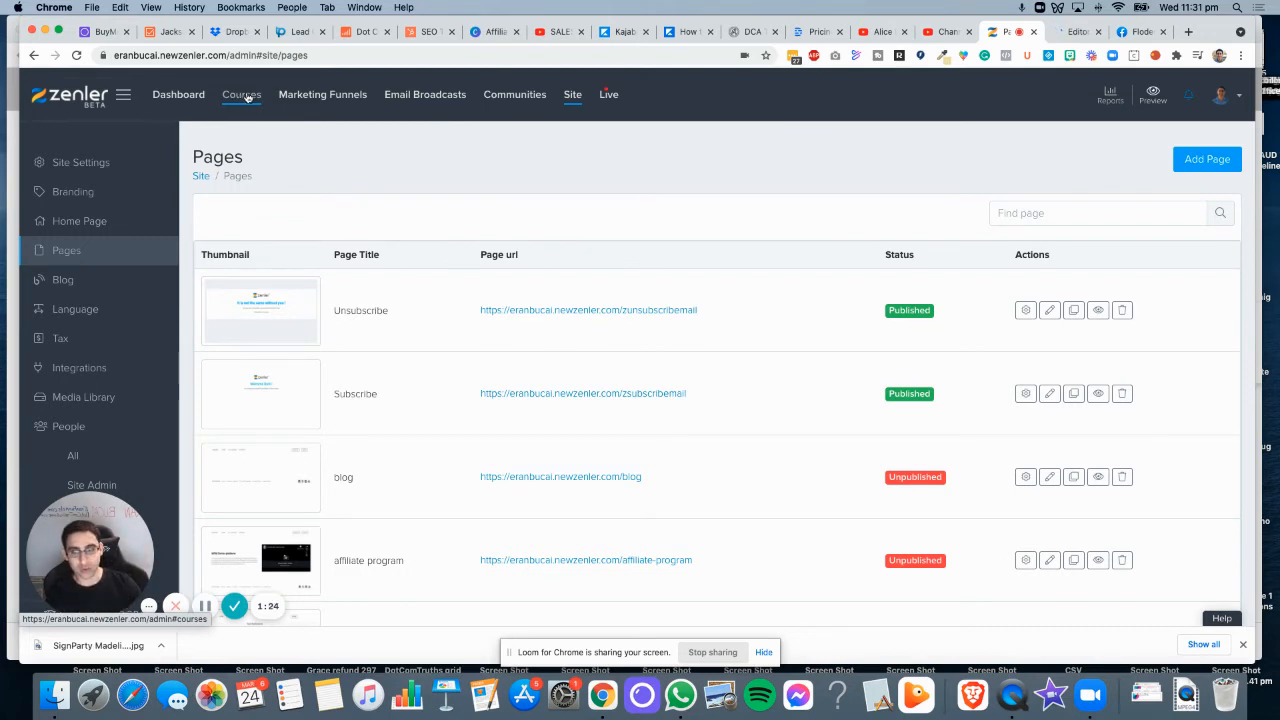
{"action": "left_click", "coordinate": [1048, 310]}
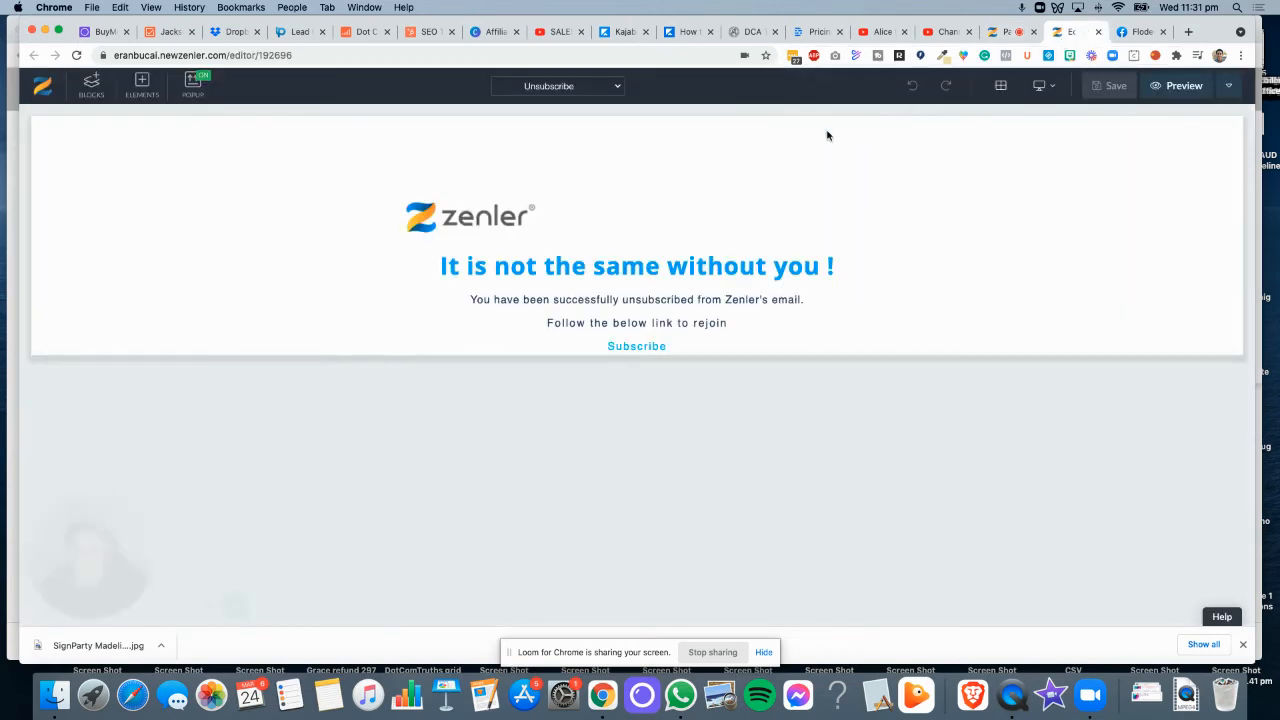
{"action": "left_click", "coordinate": [636, 324]}
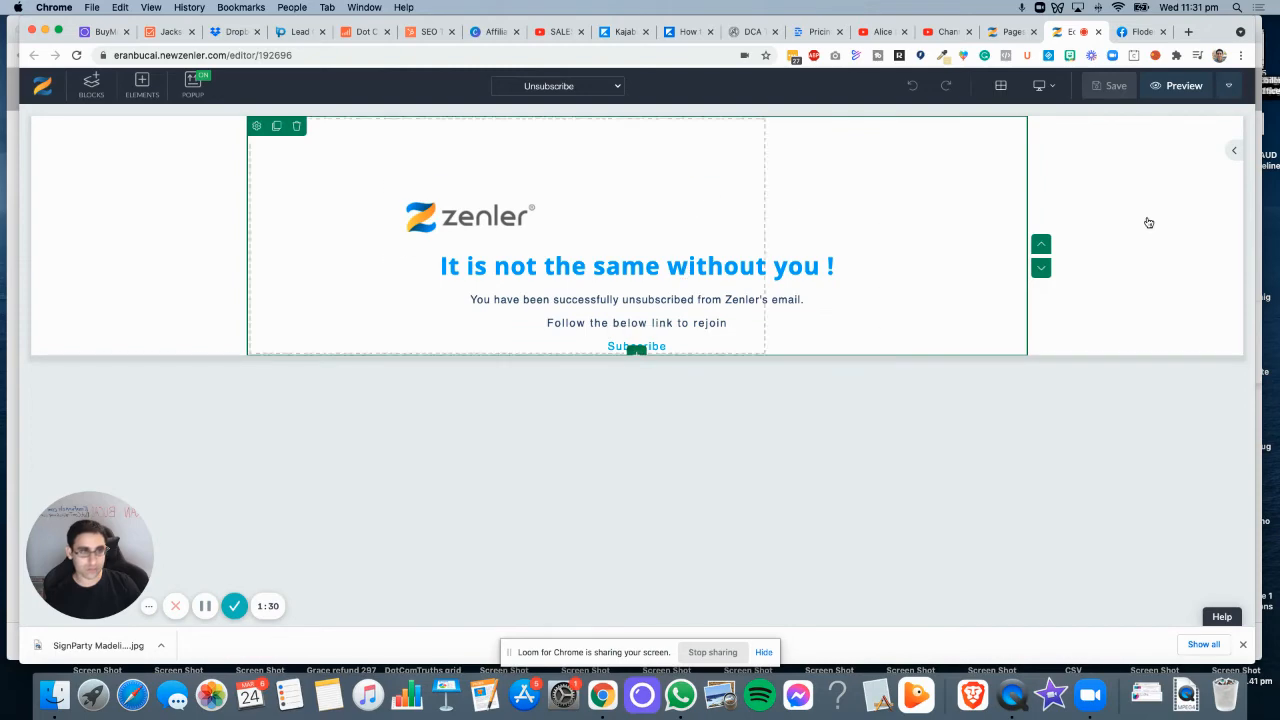
- Add an empty block with a 100% row layout holding a Custom HTML element
{"action": "left_click", "coordinate": [90, 84]}
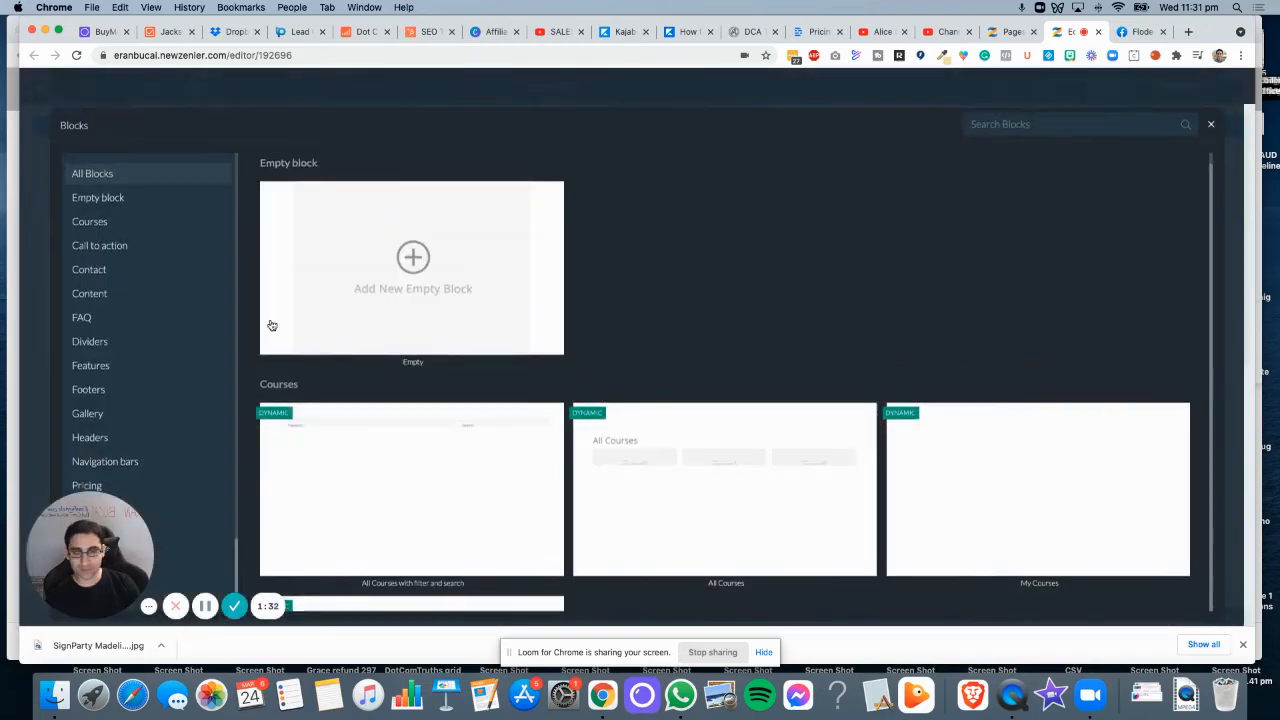
{"action": "left_click", "coordinate": [1212, 124]}
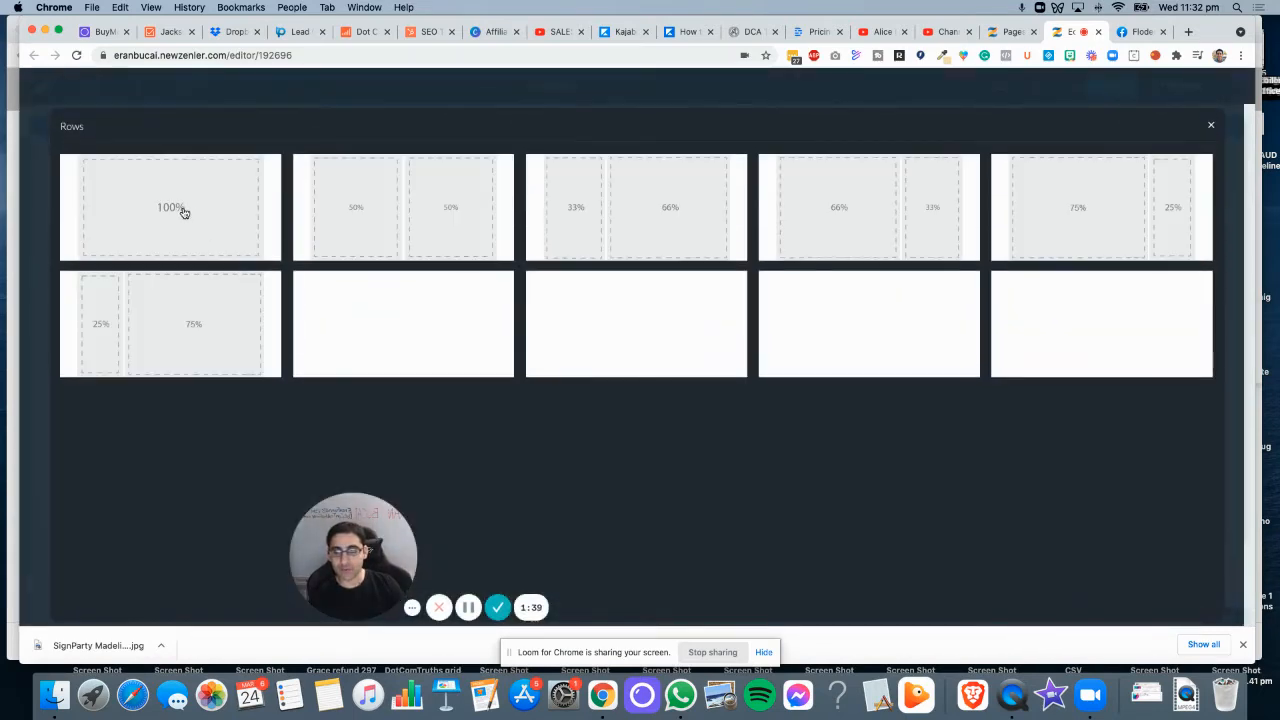
{"action": "left_click", "coordinate": [170, 206]}
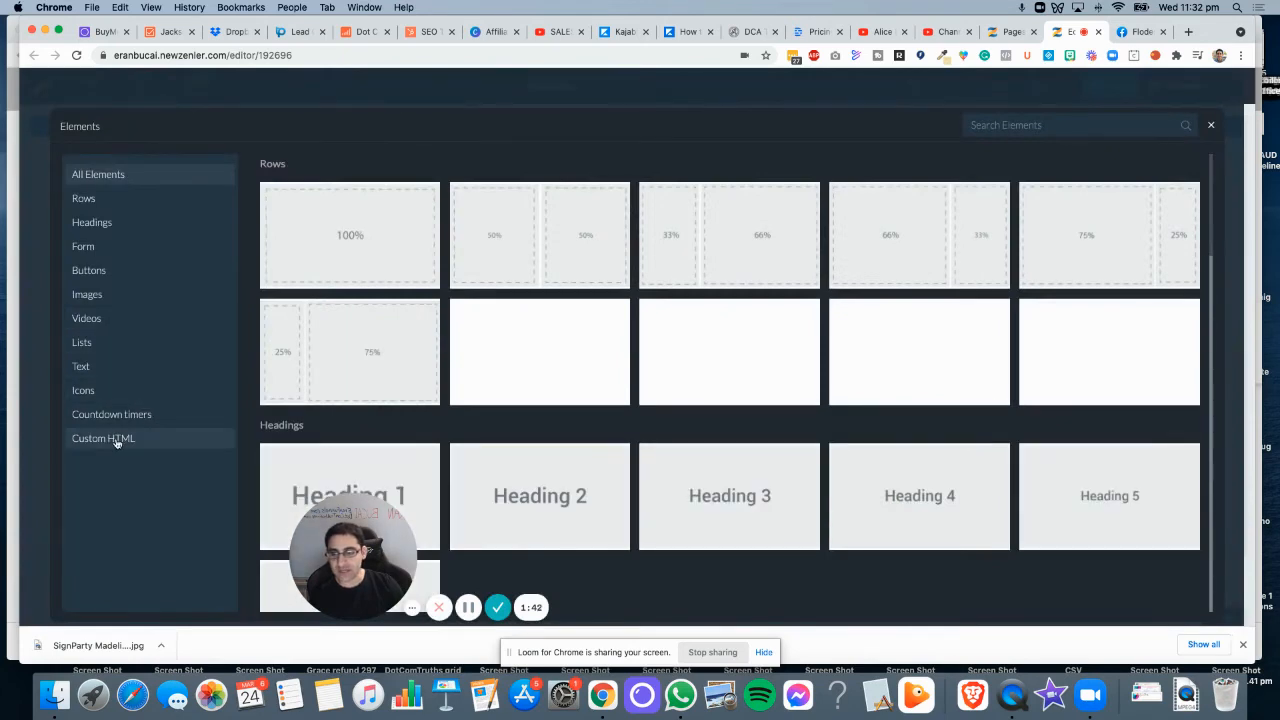
{"action": "left_click", "coordinate": [104, 438]}
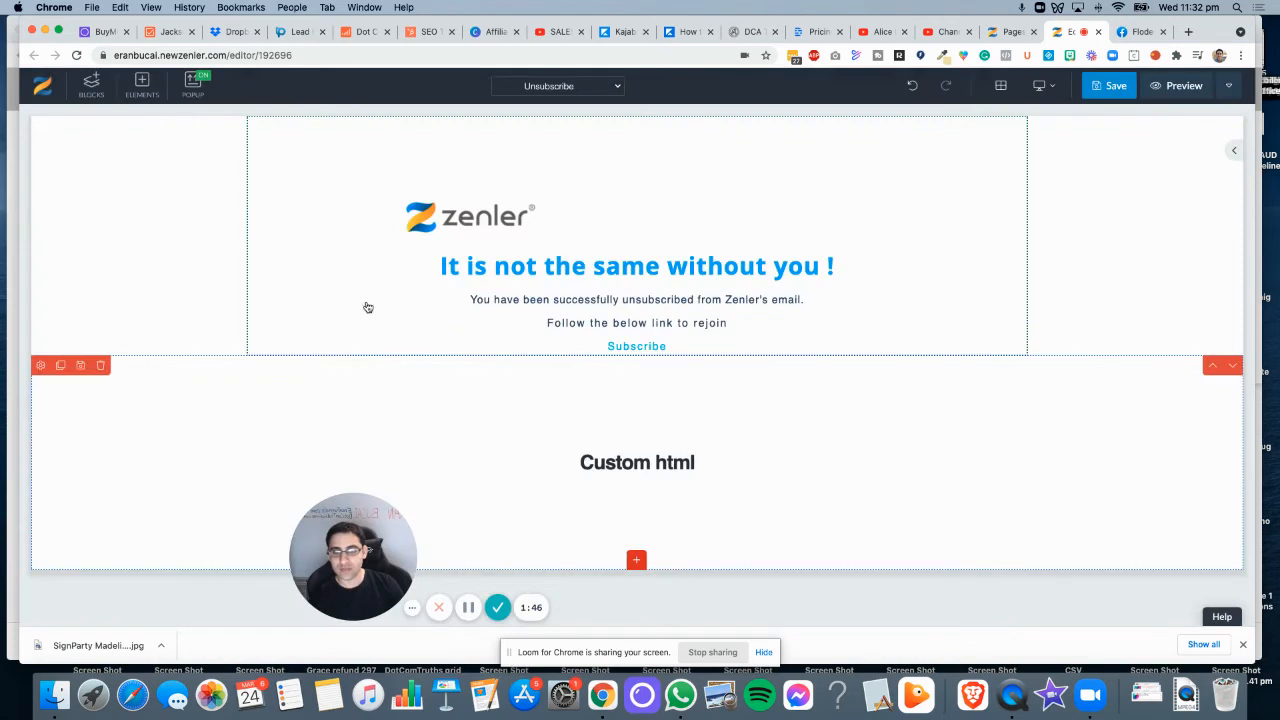
- Replace the Custom html element's content with the Calendly inline widget code
{"action": "left_click", "coordinate": [636, 462]}
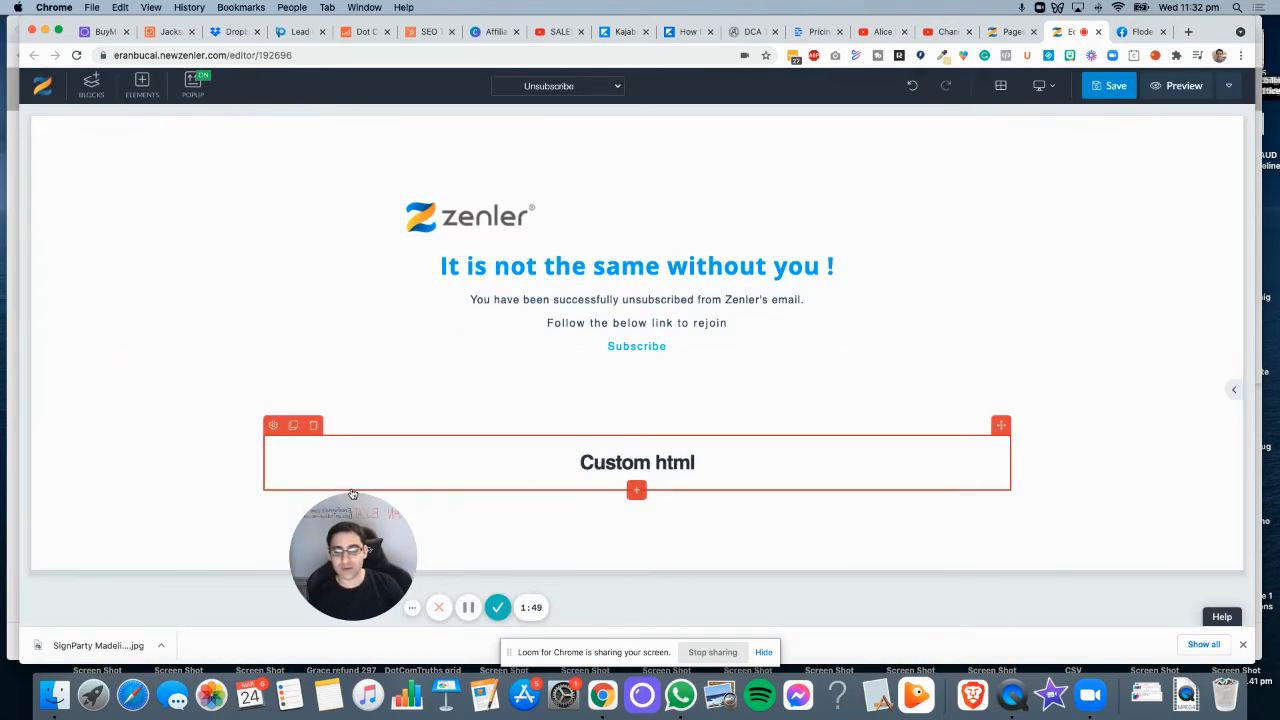
{"action": "left_click", "coordinate": [272, 424]}
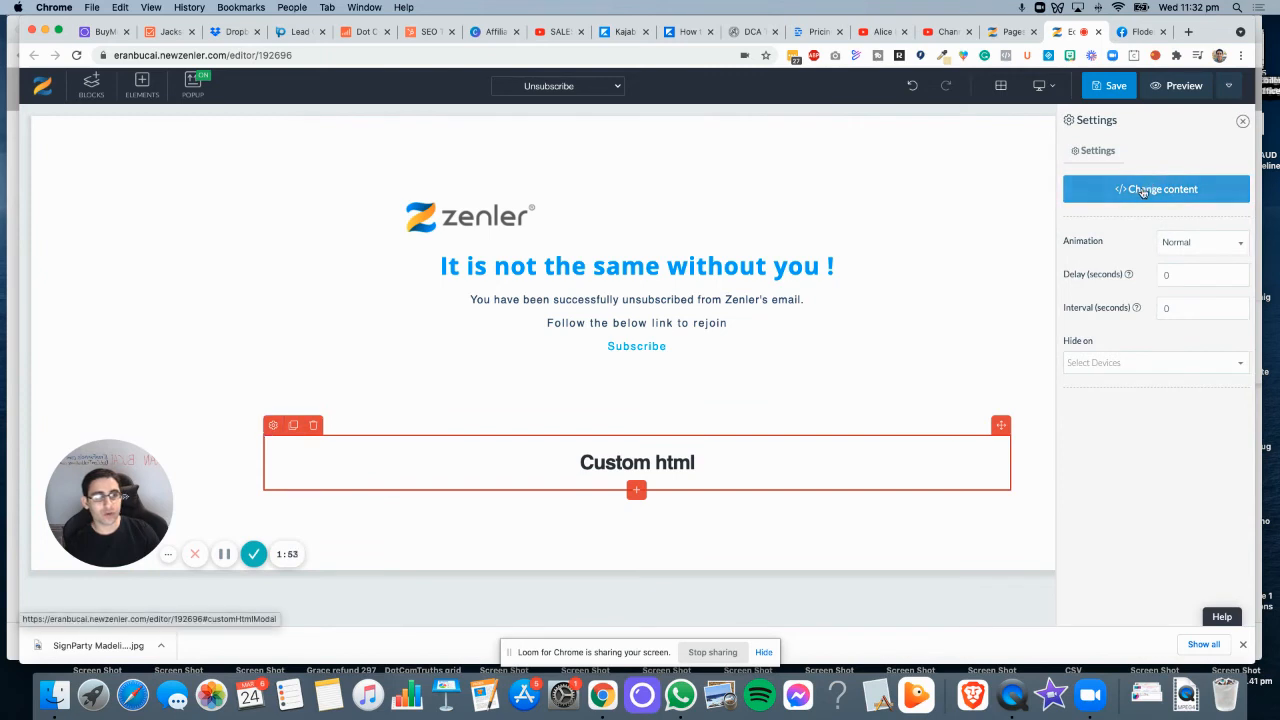
{"action": "left_click", "coordinate": [1156, 188]}
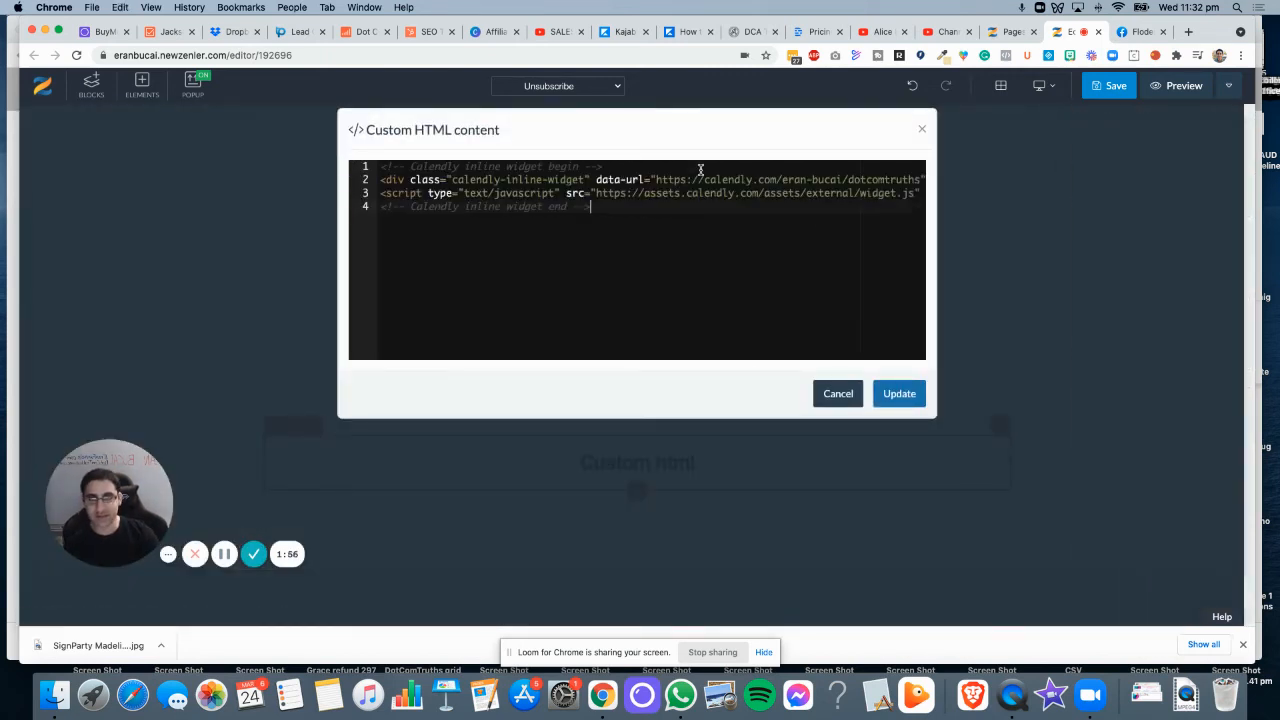
{"action": "left_click", "coordinate": [898, 392]}
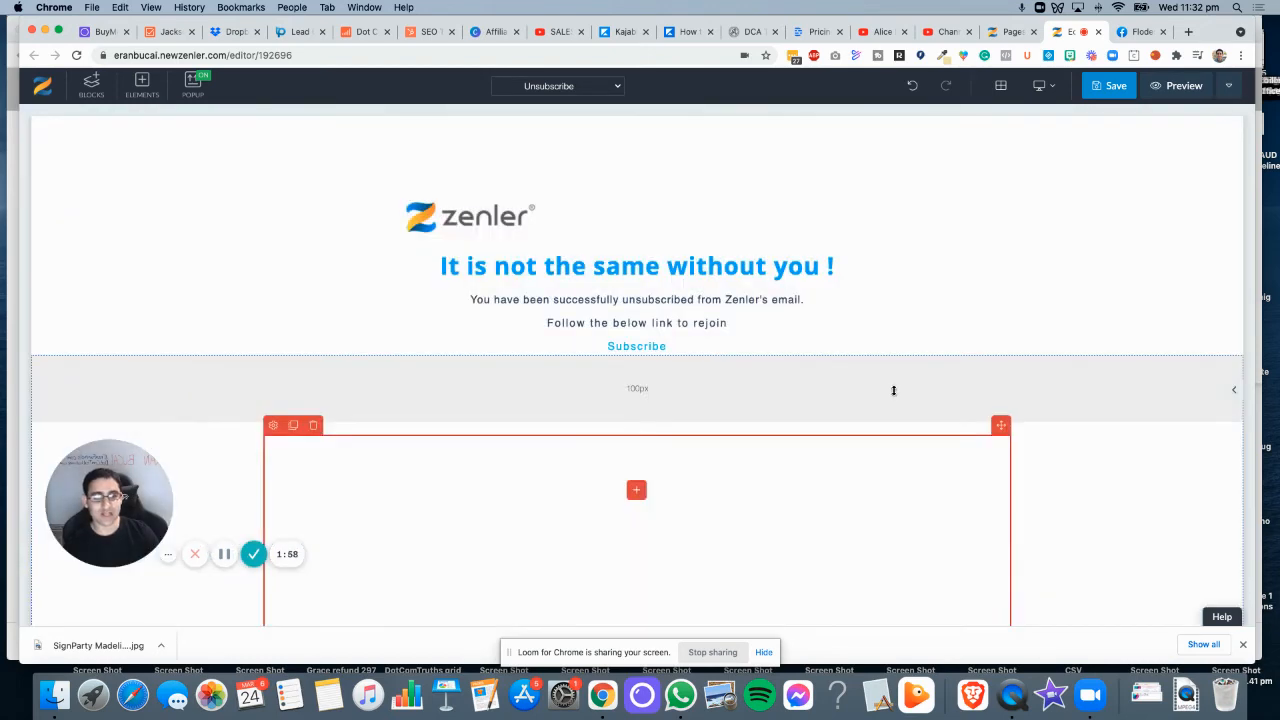
- Save the page, accept its SEO settings, and launch the preview
{"action": "left_click", "coordinate": [1108, 84]}
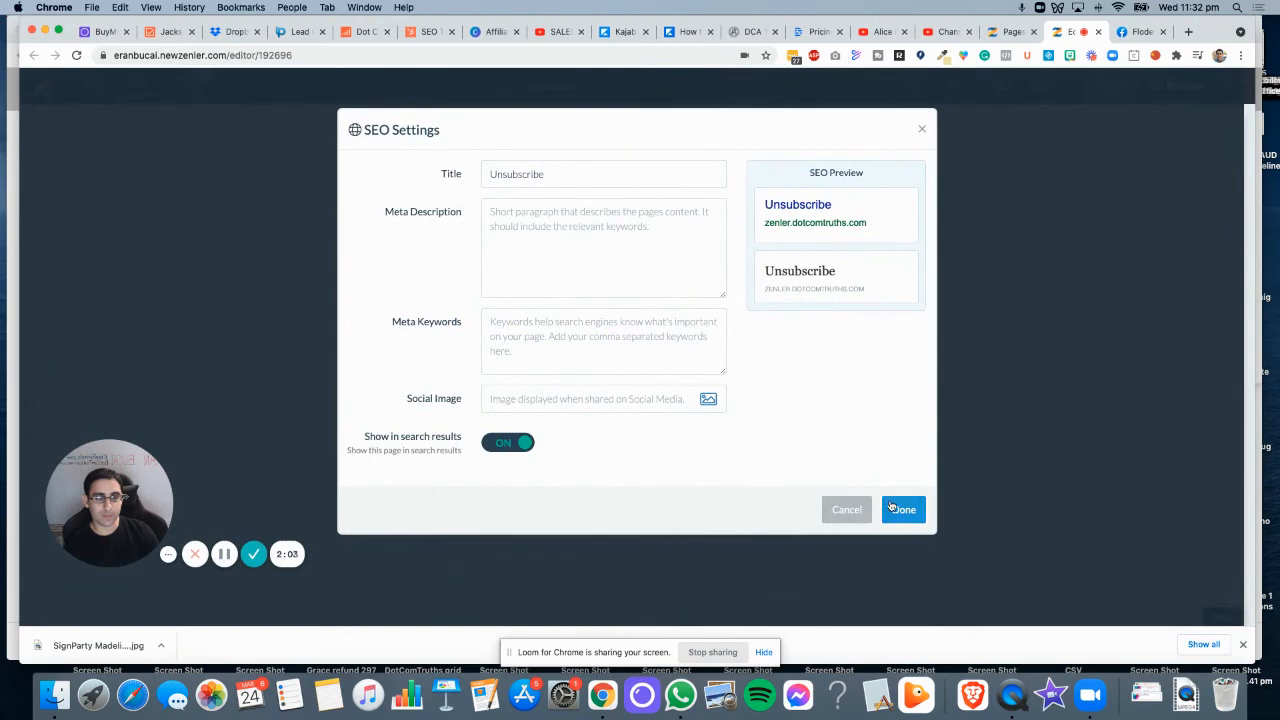
{"action": "left_click", "coordinate": [900, 510]}
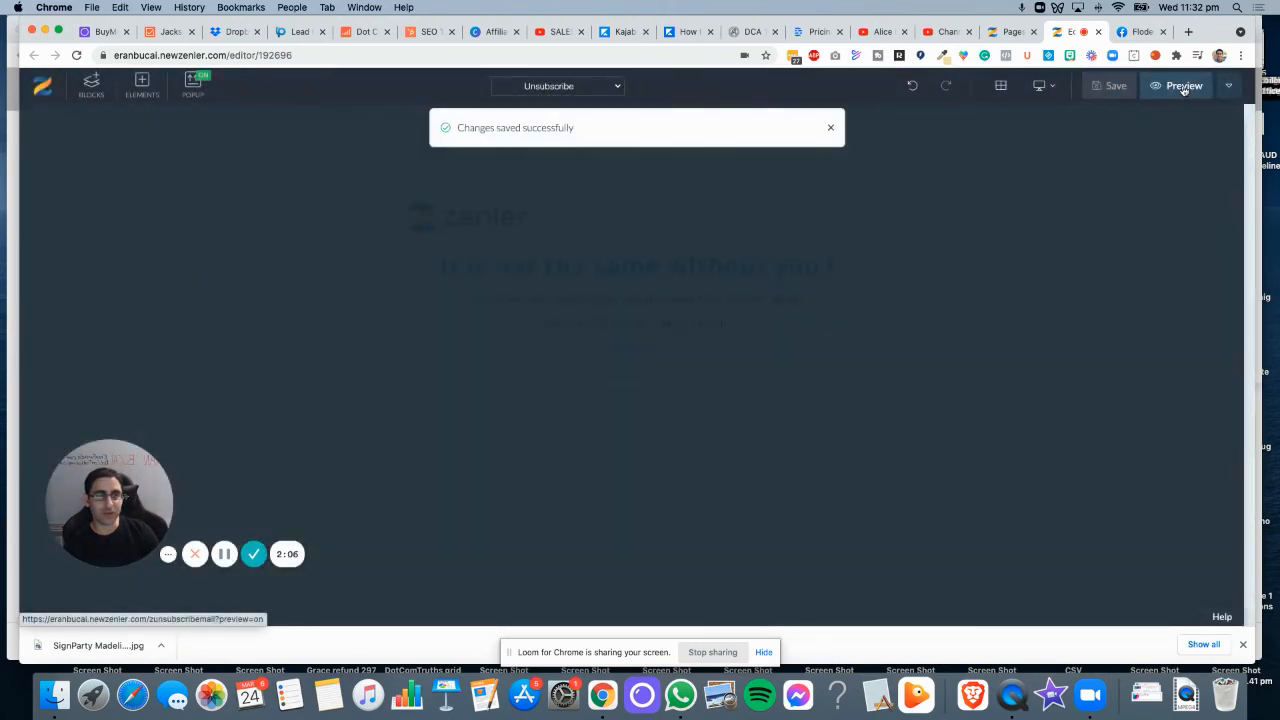
{"action": "left_click", "coordinate": [1184, 84]}
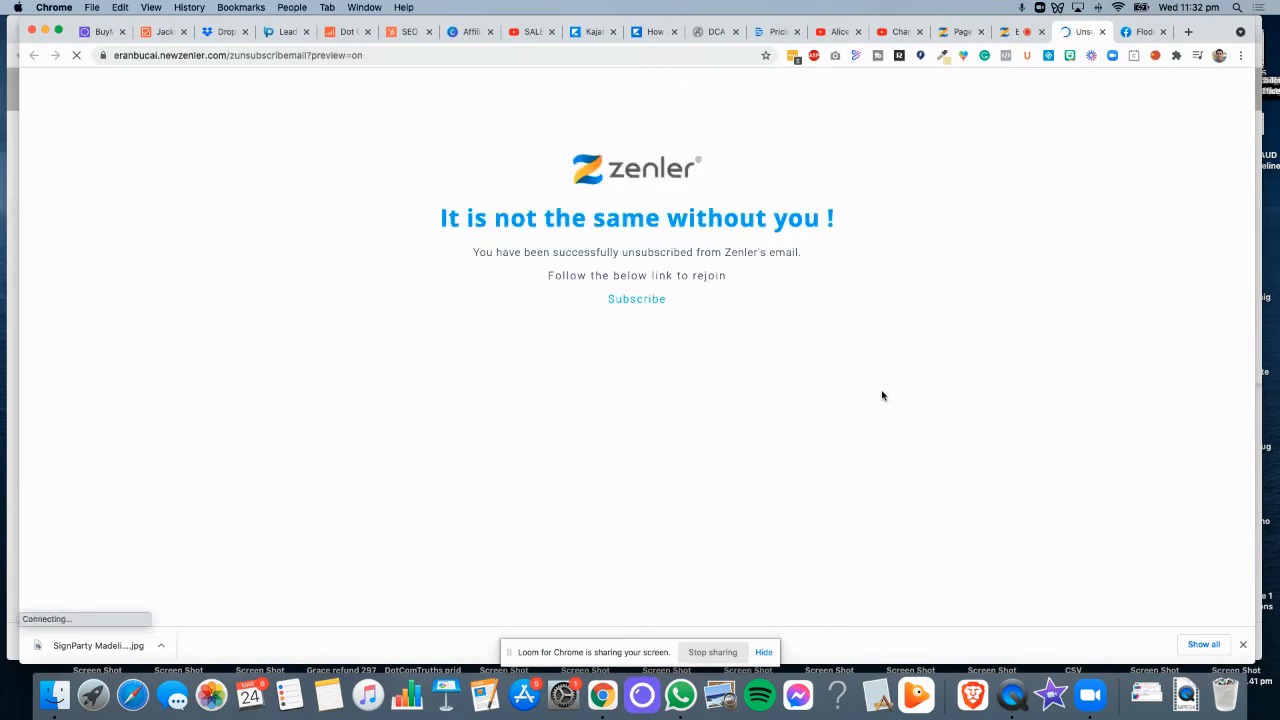
{"action": "mouse_move", "coordinate": [770, 320]}
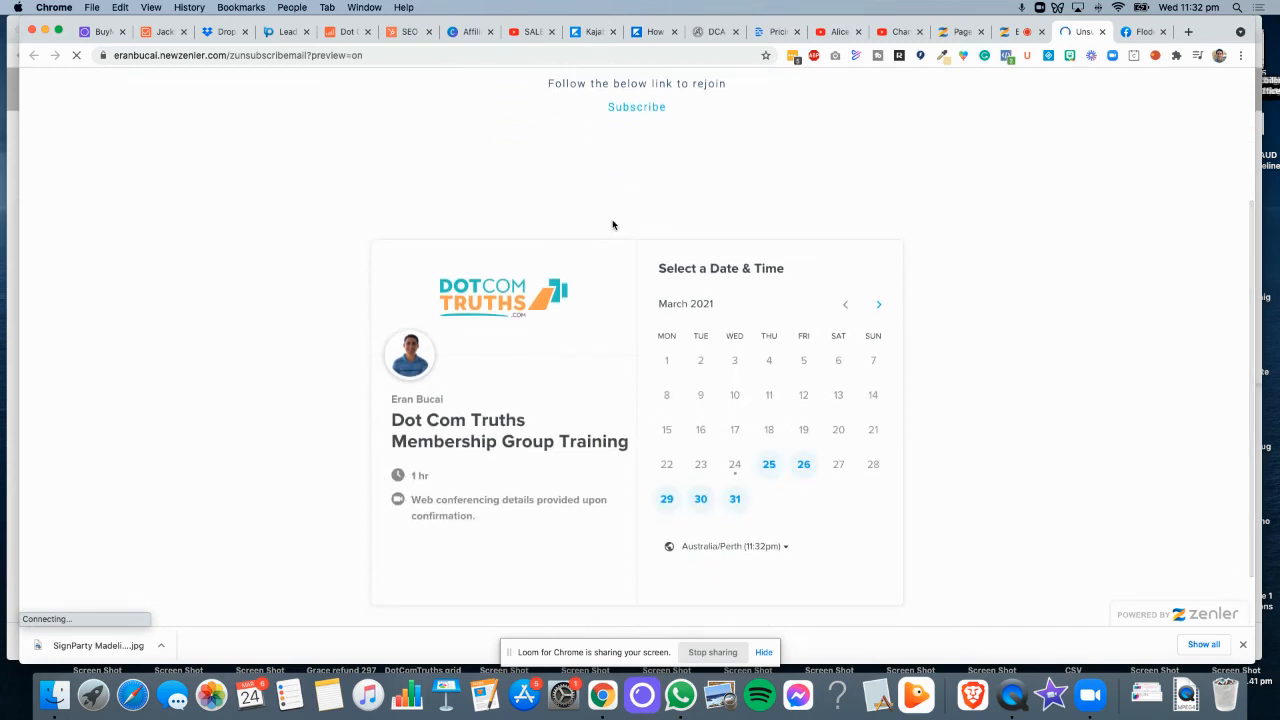
- In the embedded calendar, choose Thursday March 25 at 1:30am to reach Enter Details
{"action": "left_click", "coordinate": [768, 464]}
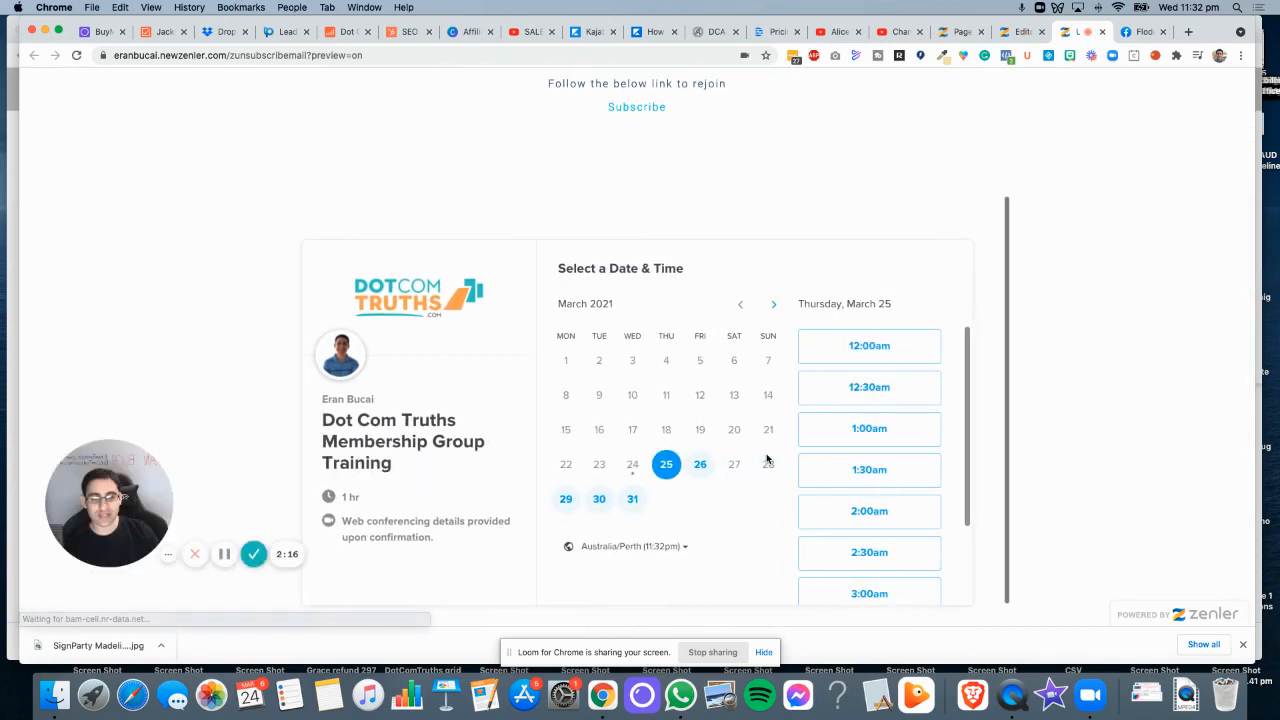
{"action": "left_click", "coordinate": [868, 468]}
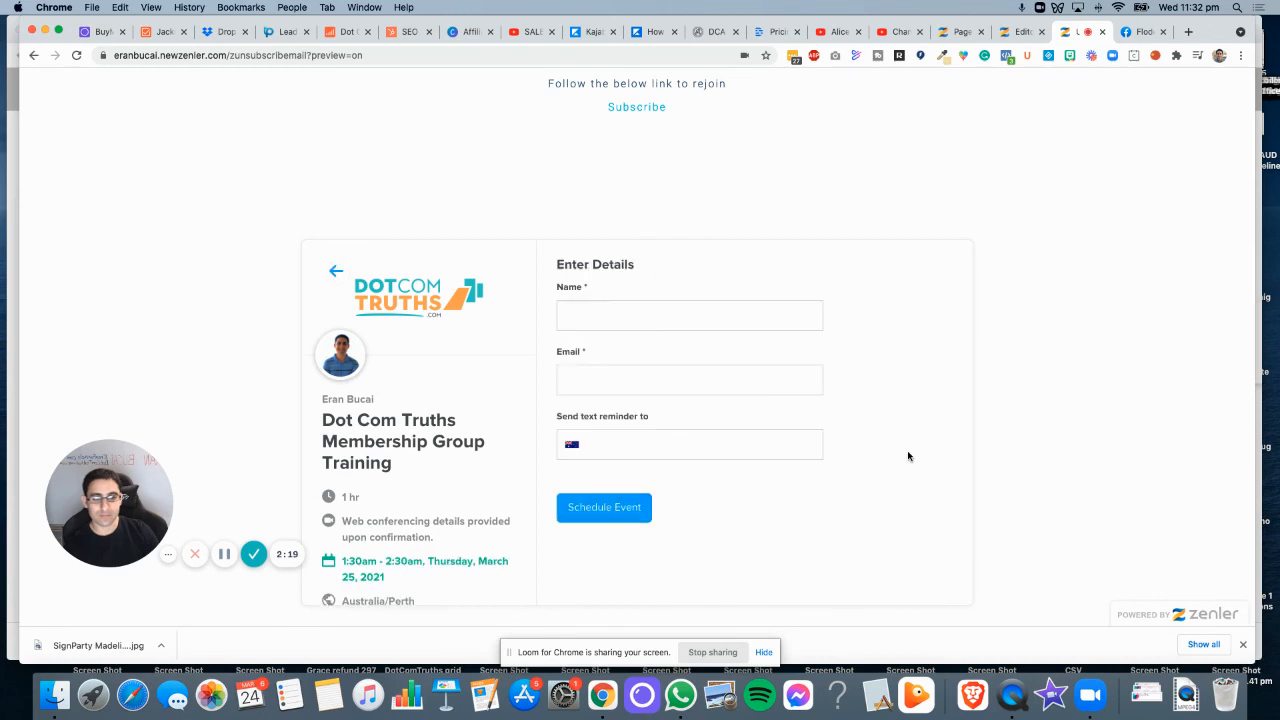